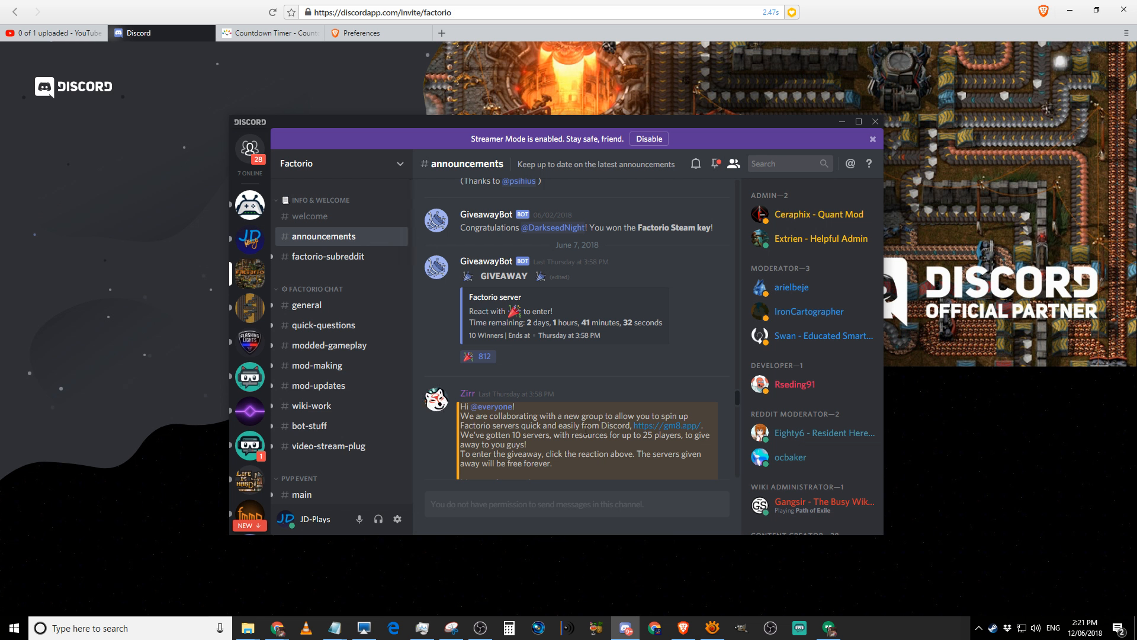
pyautogui.moveTo(411, 252)
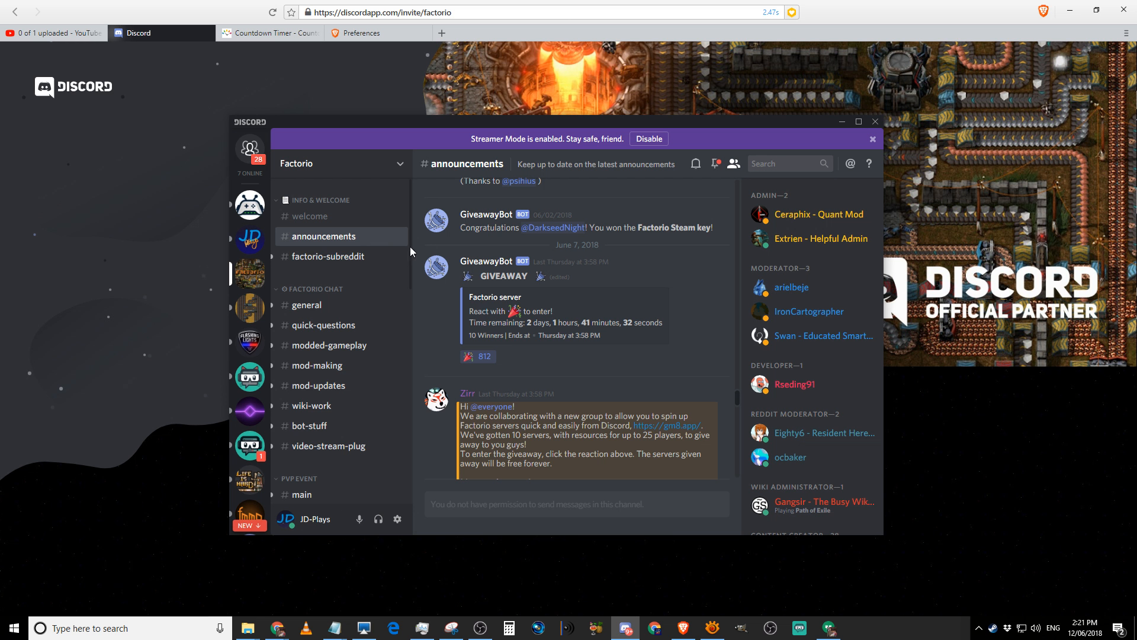
pyautogui.moveTo(594, 353)
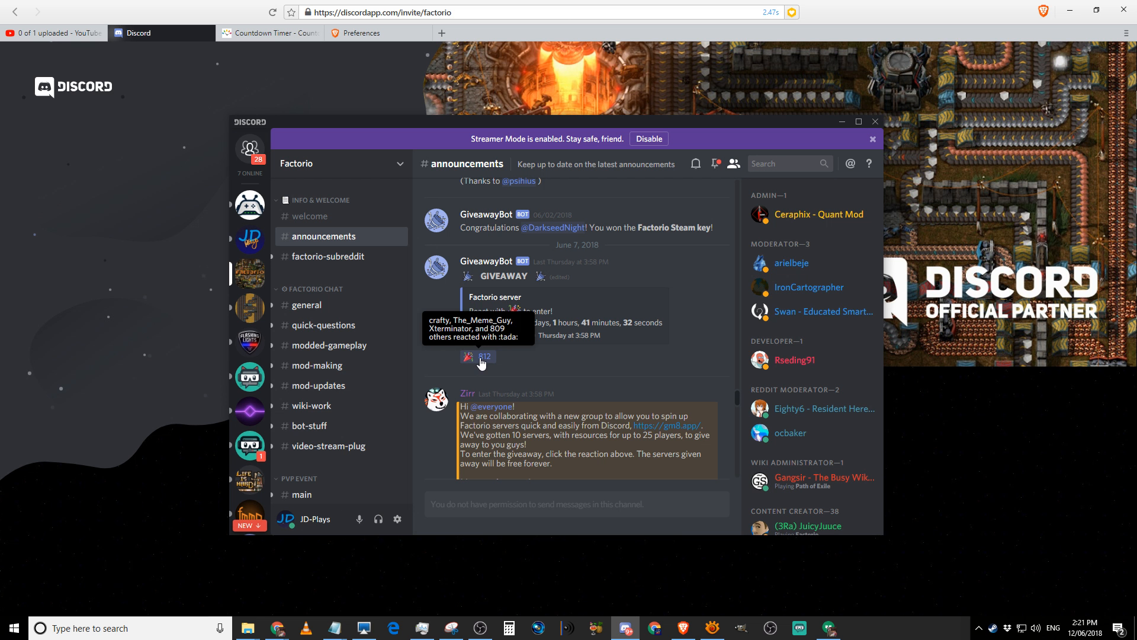
pyautogui.moveTo(476, 359)
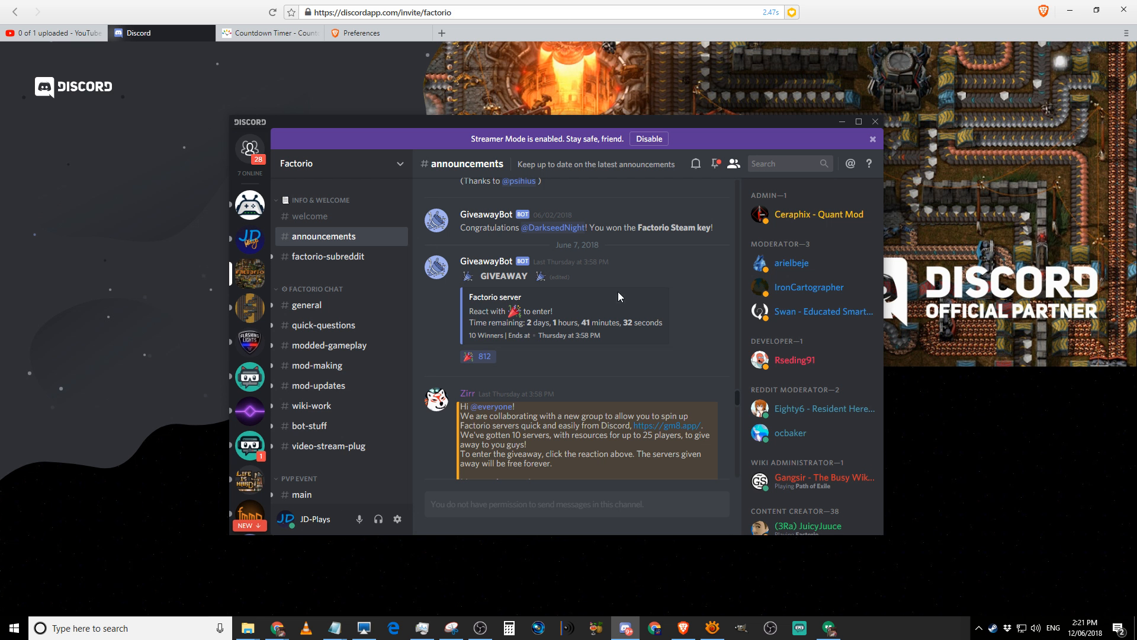
pyautogui.moveTo(601, 342)
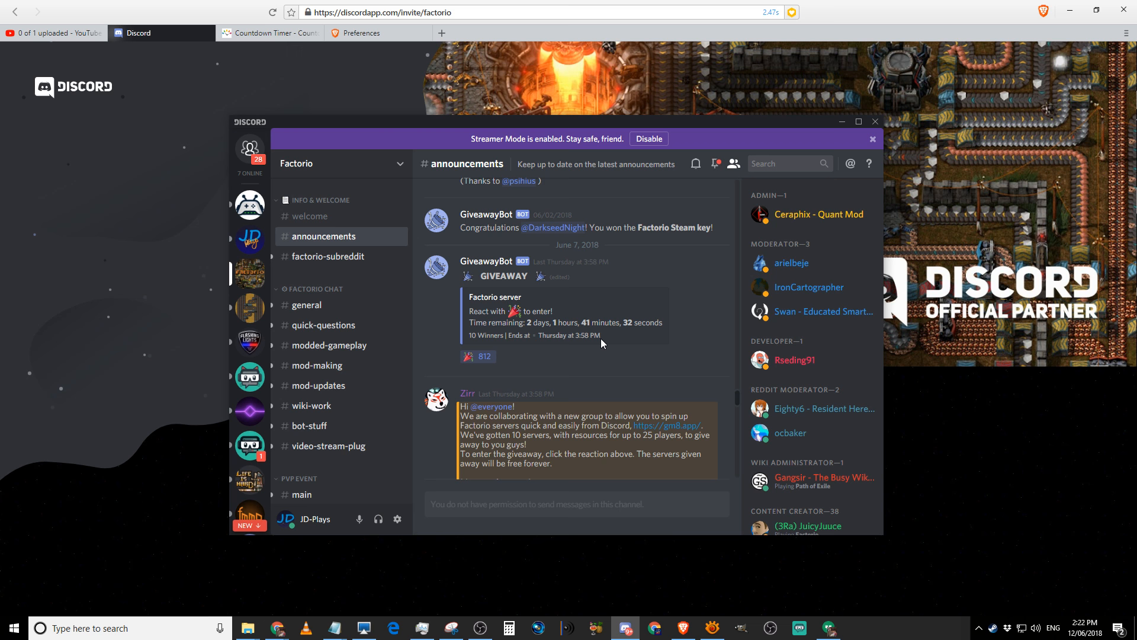
# Step: Scroll Factorio #announcements past the gm8 invite to the ReleaseBot 0.16.48 post
pyautogui.scroll(-3)
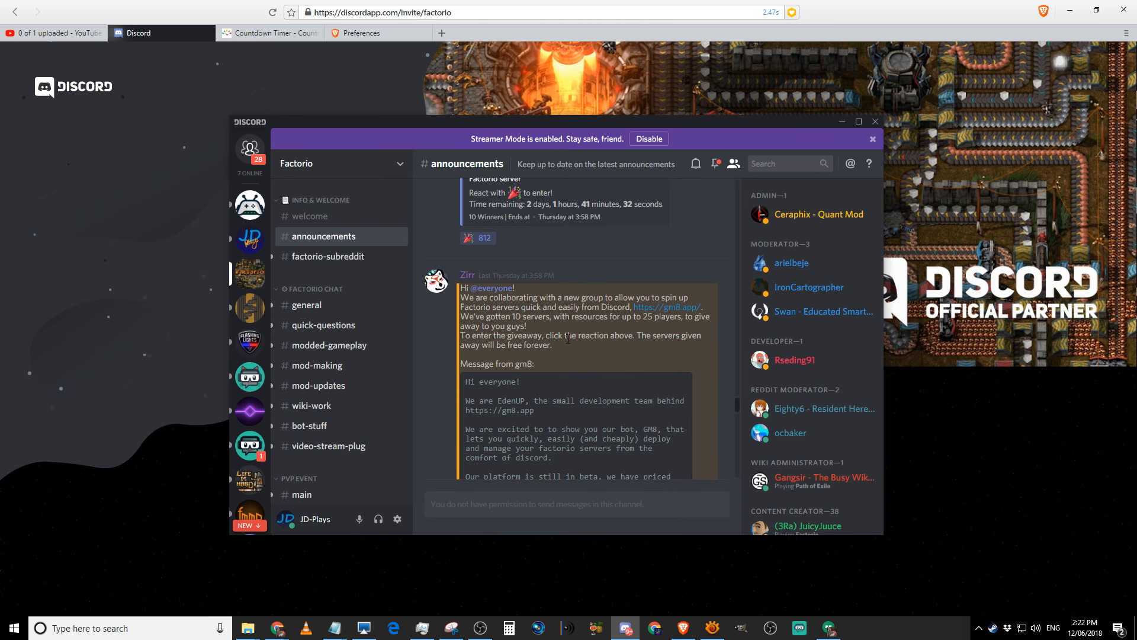
pyautogui.scroll(-3)
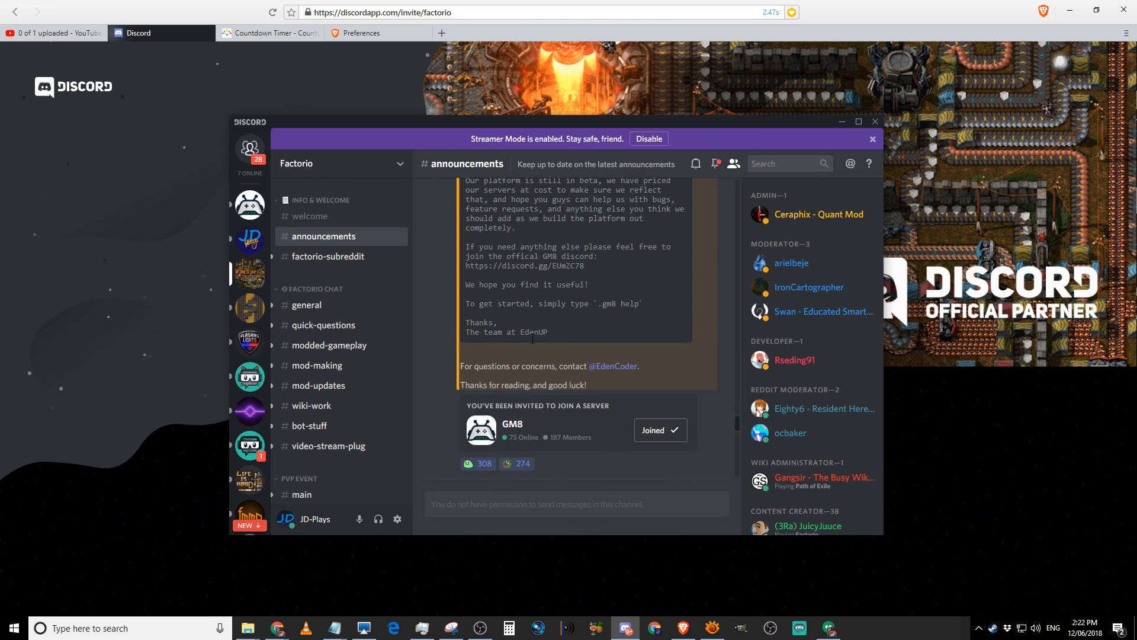
pyautogui.scroll(-3)
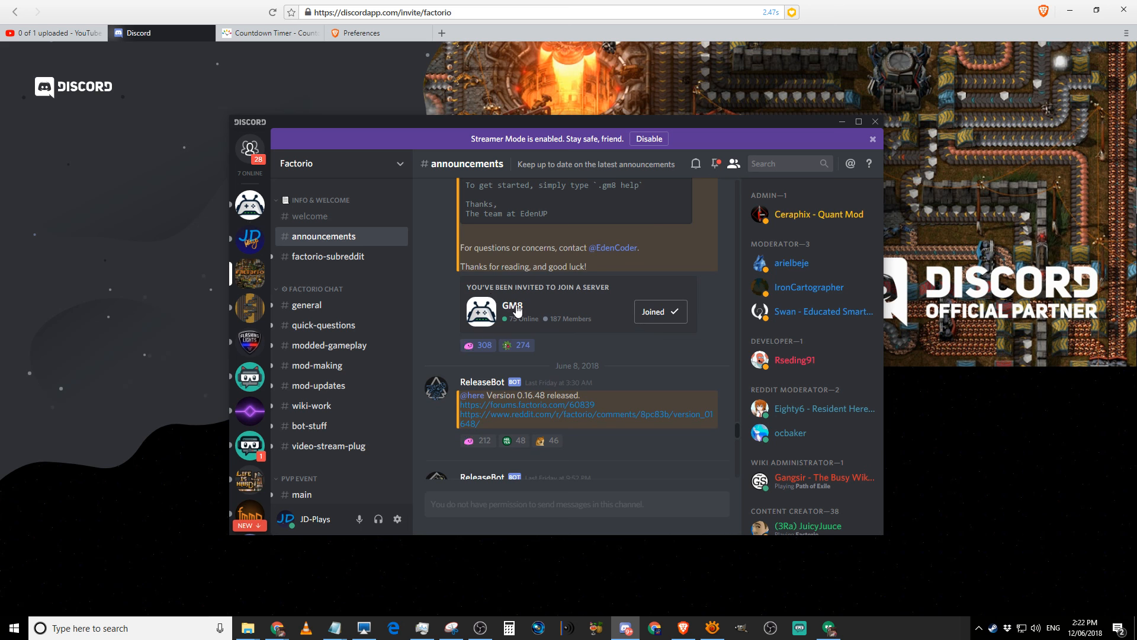
pyautogui.moveTo(591, 322)
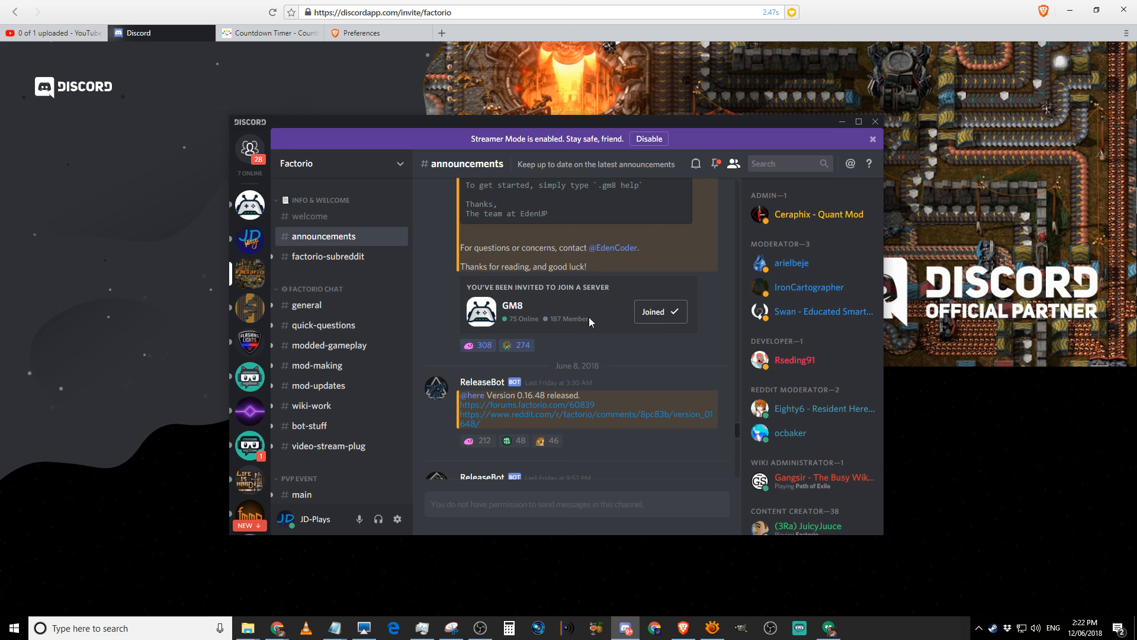
# Step: Open the GM8 server from its invite card in Factorio announcements
pyautogui.click(249, 205)
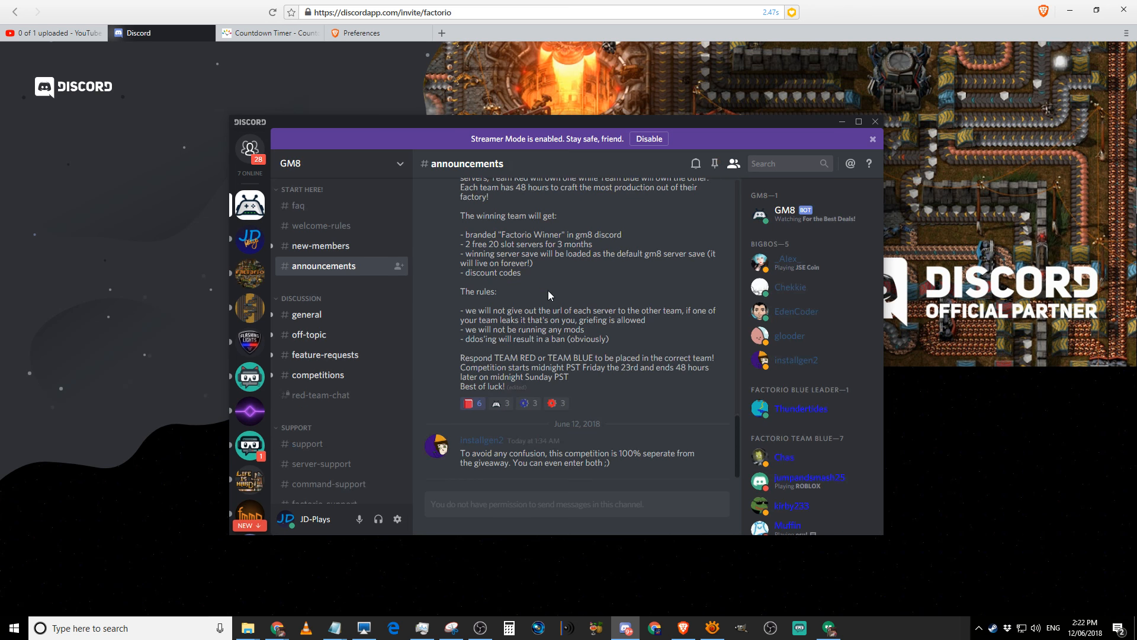
pyautogui.moveTo(521, 304)
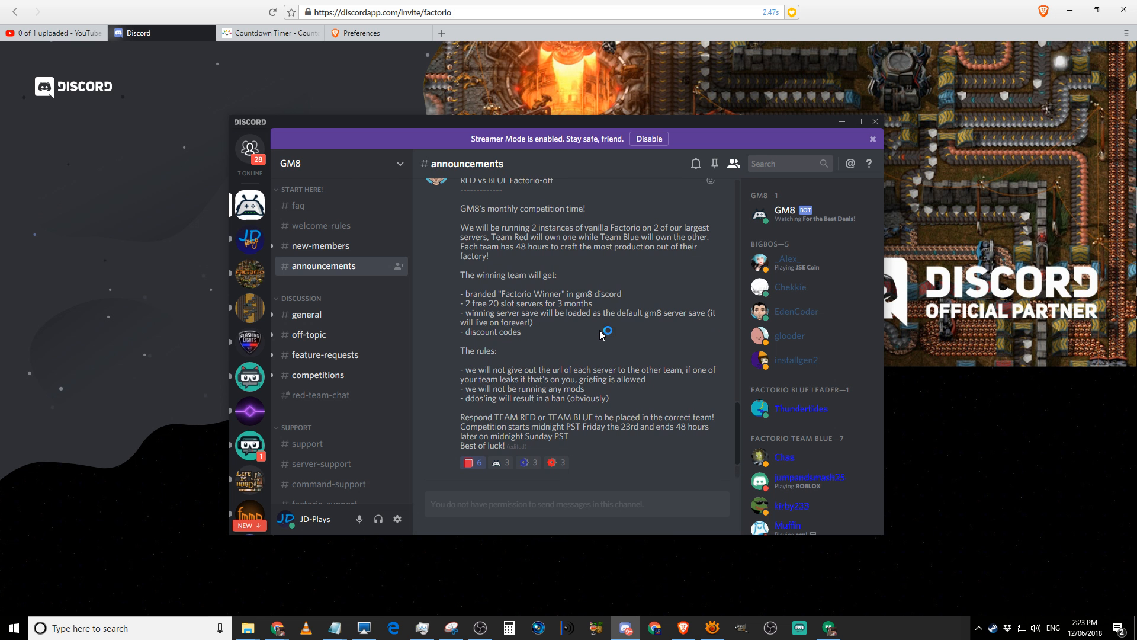
pyautogui.moveTo(601, 334)
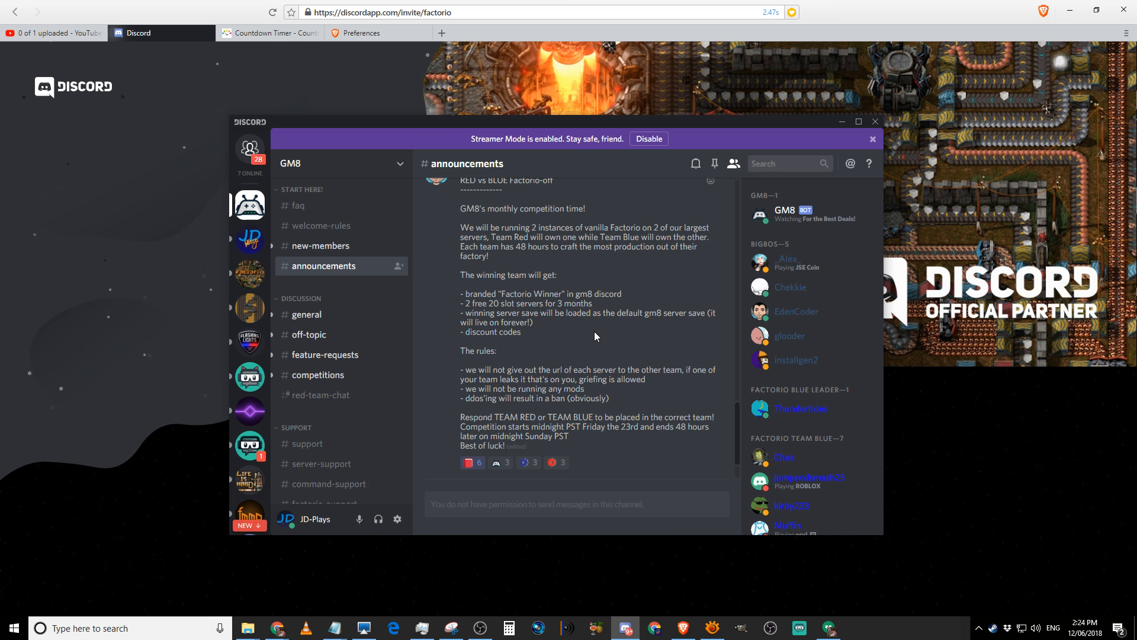
pyautogui.scroll(-3)
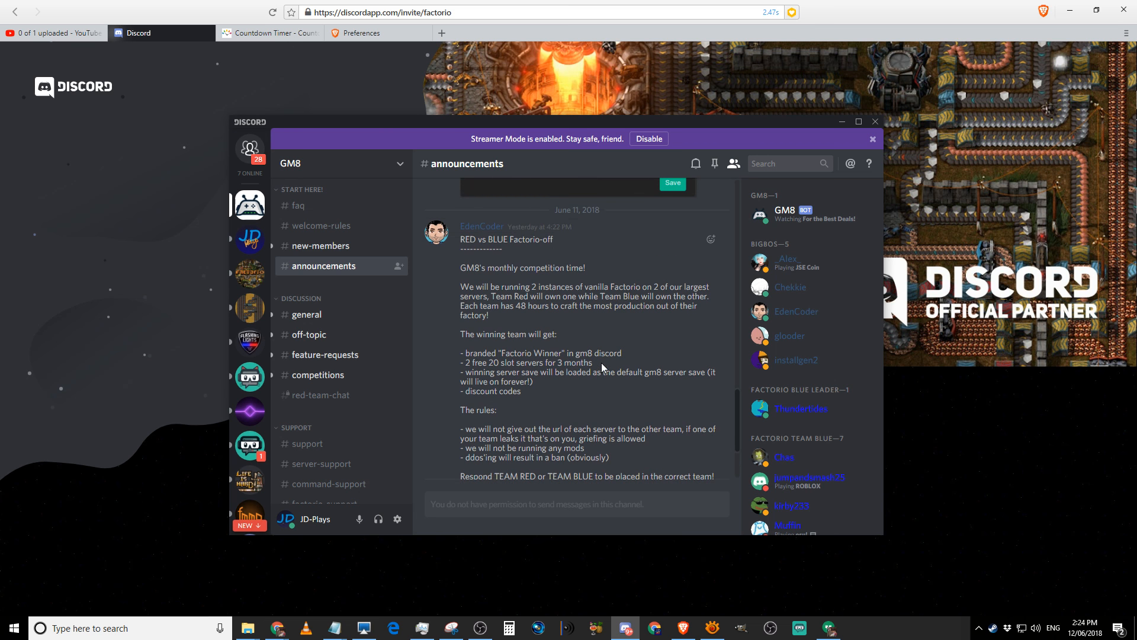
pyautogui.moveTo(626, 344)
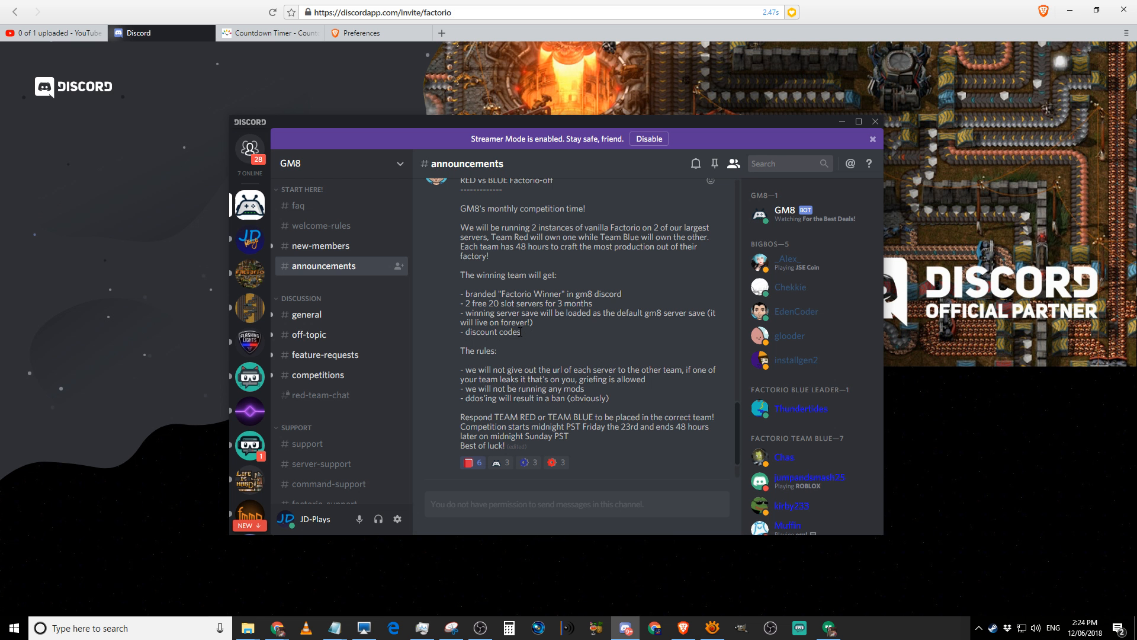
pyautogui.moveTo(676, 326)
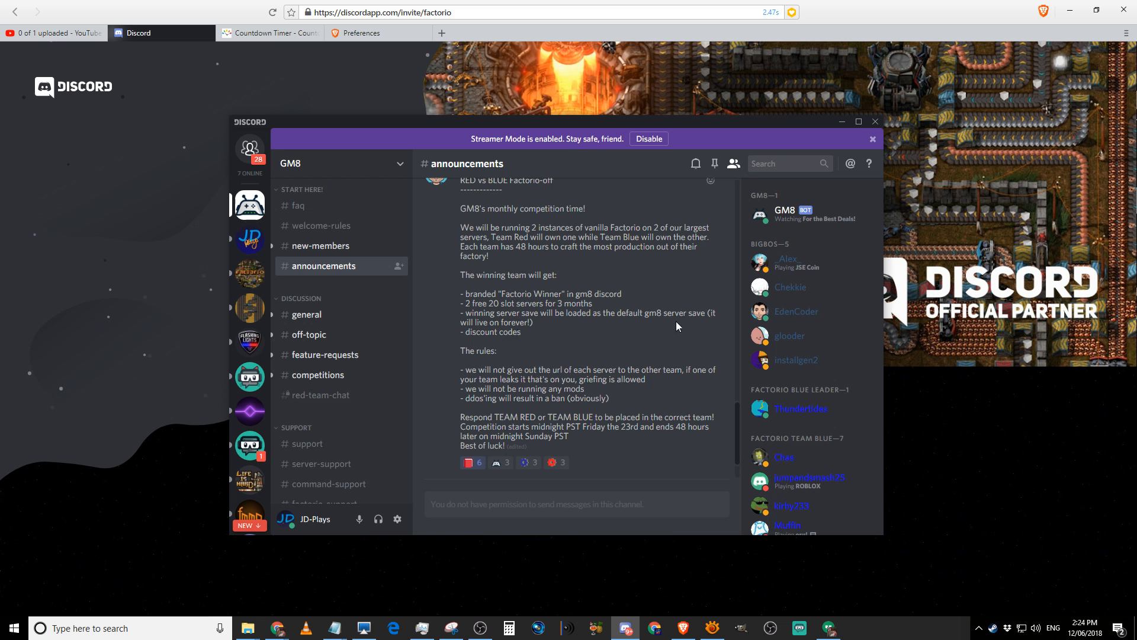
pyautogui.moveTo(681, 327)
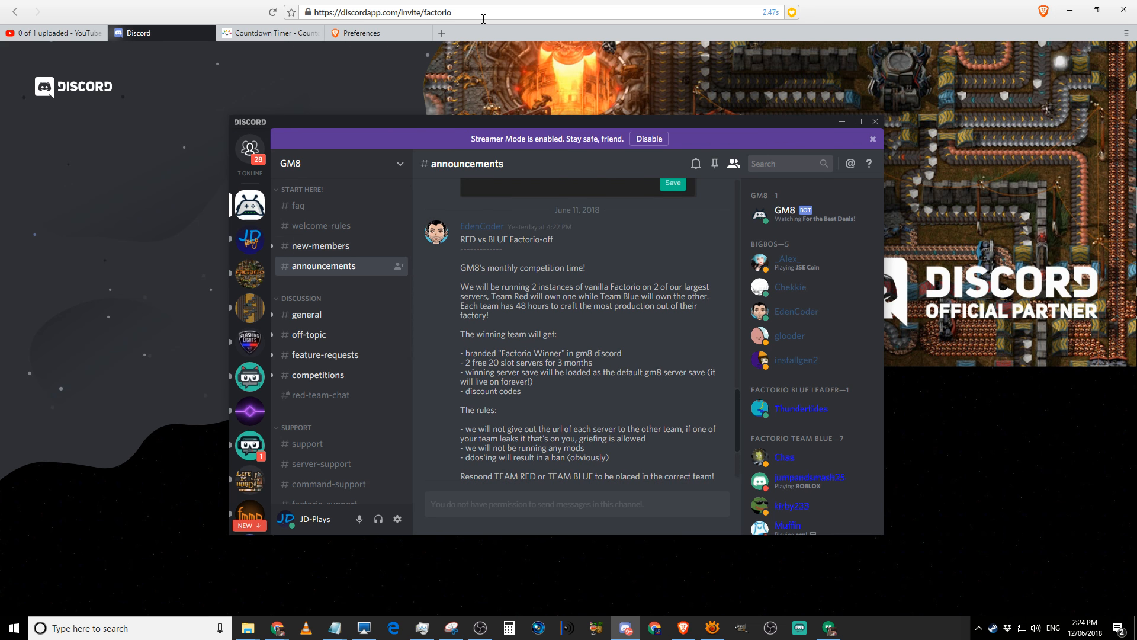
pyautogui.moveTo(249, 274)
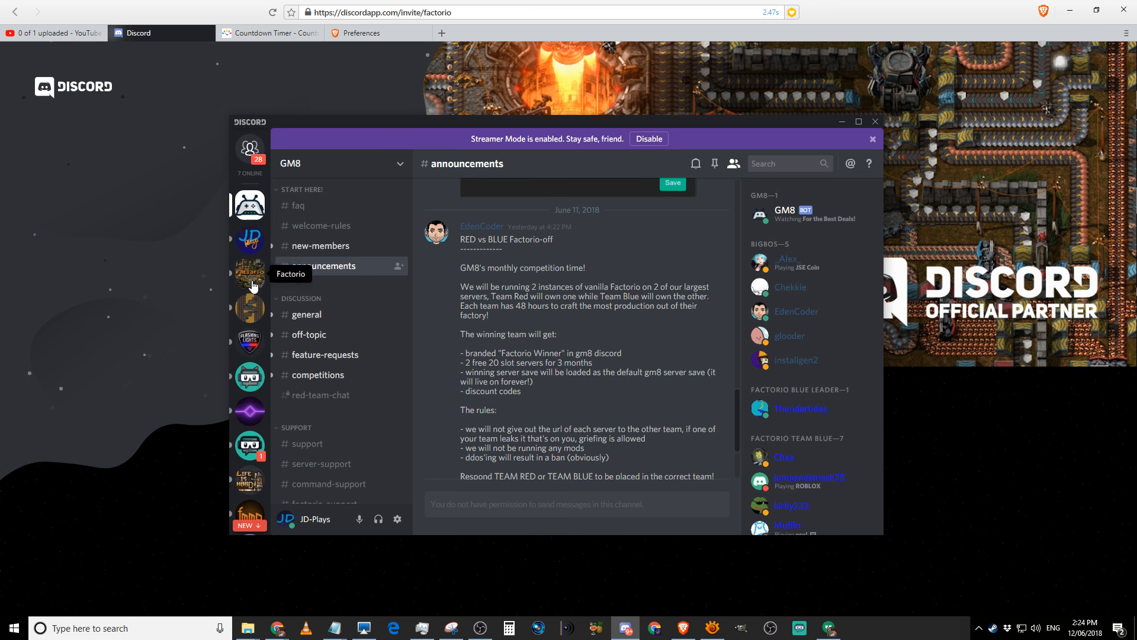
pyautogui.click(250, 274)
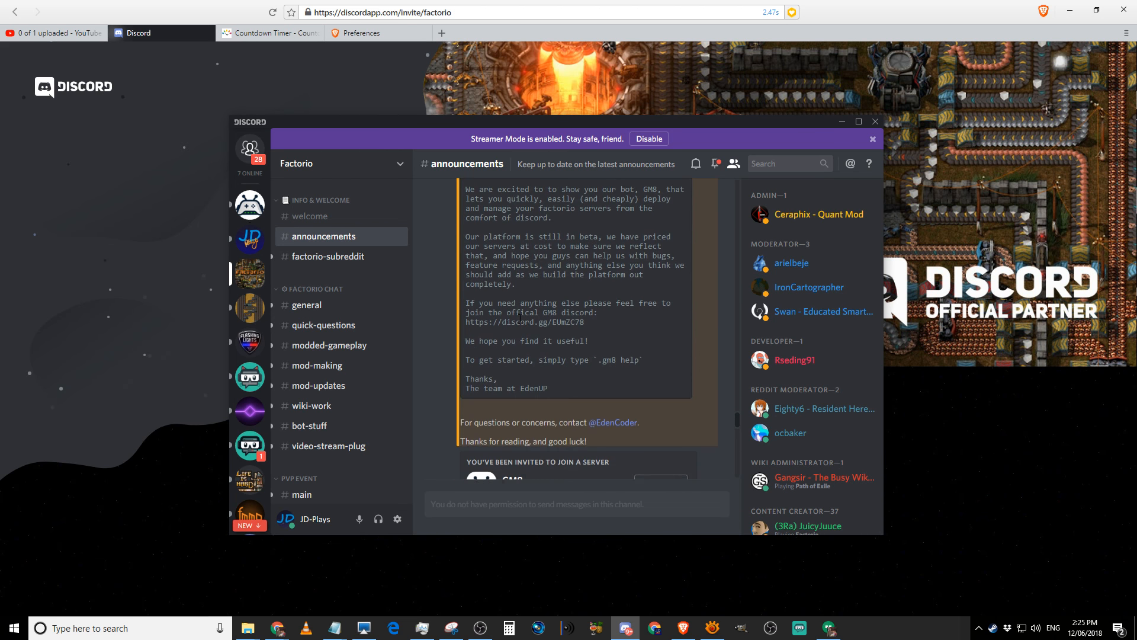
pyautogui.scroll(-3)
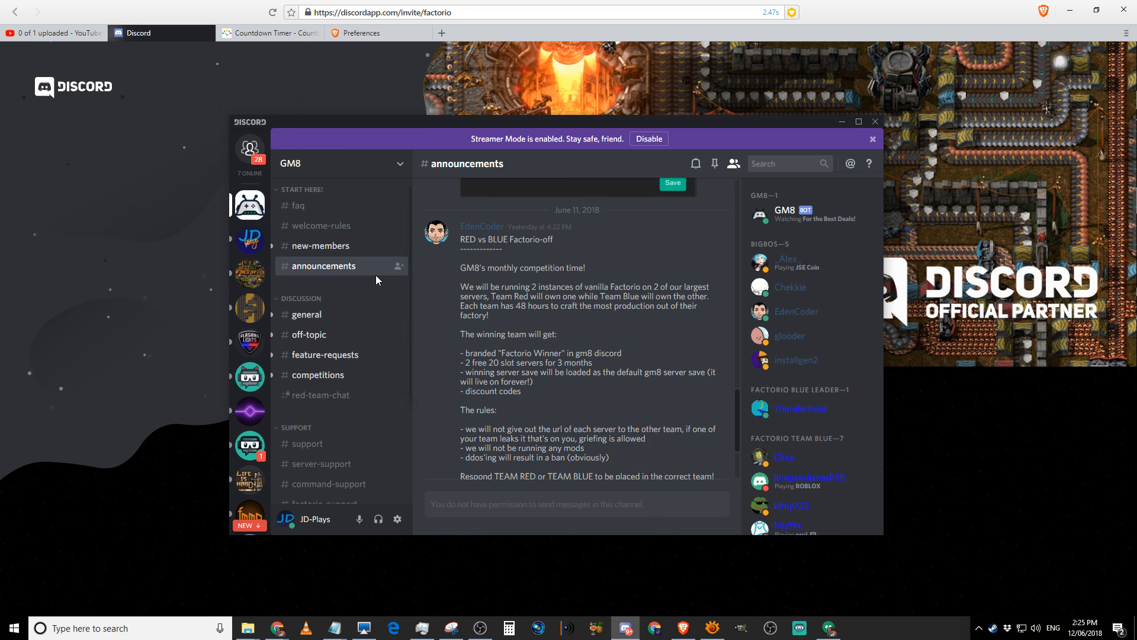
pyautogui.moveTo(459, 304)
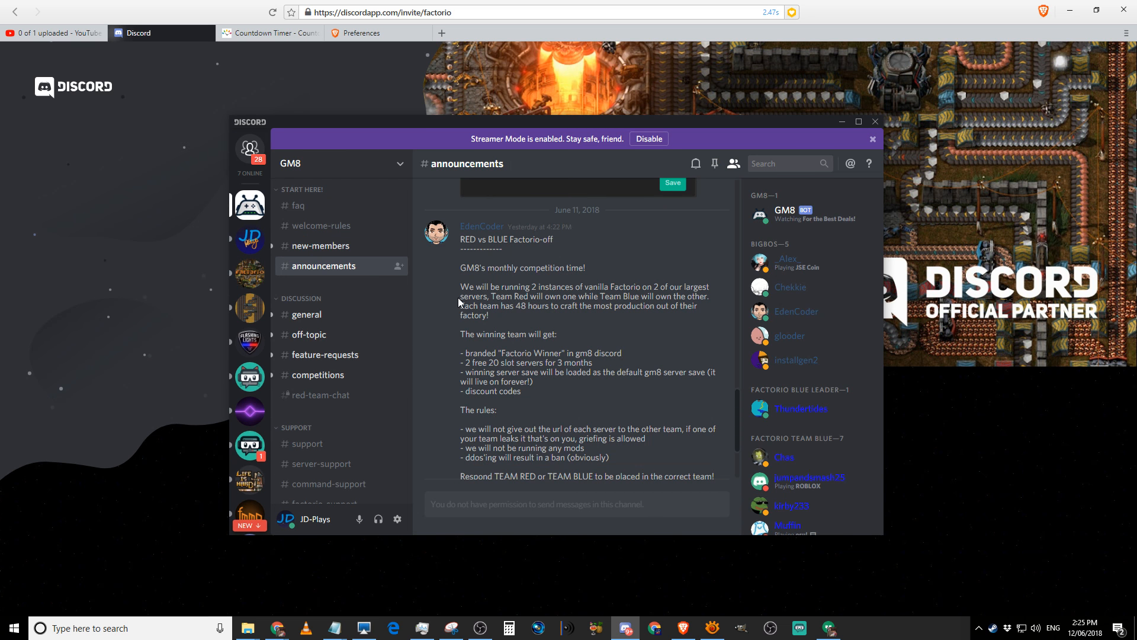
# Step: Show the countdown timer tab for Saturday, 23 June 2018, 5:00 pm Sydney
pyautogui.scroll(-3)
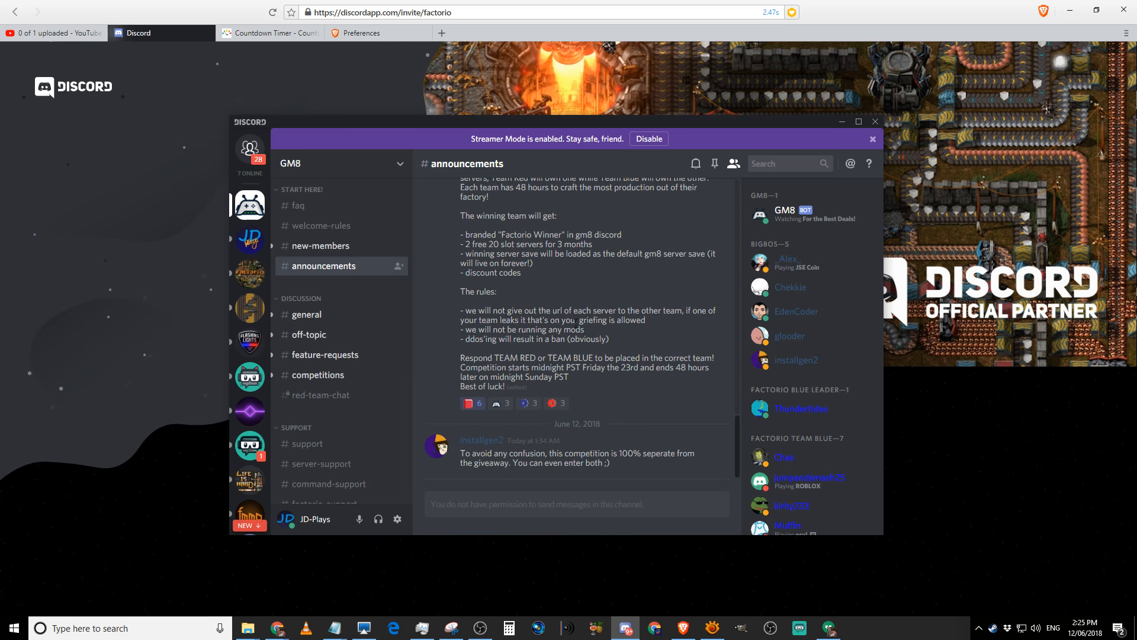
pyautogui.moveTo(349, 375)
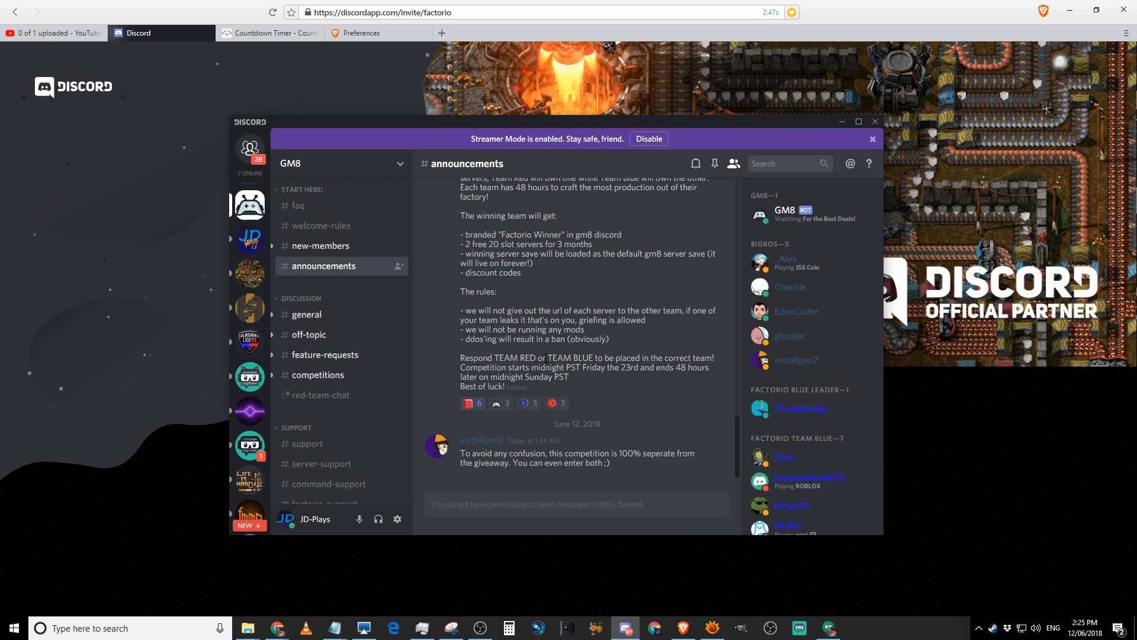
pyautogui.moveTo(540, 356)
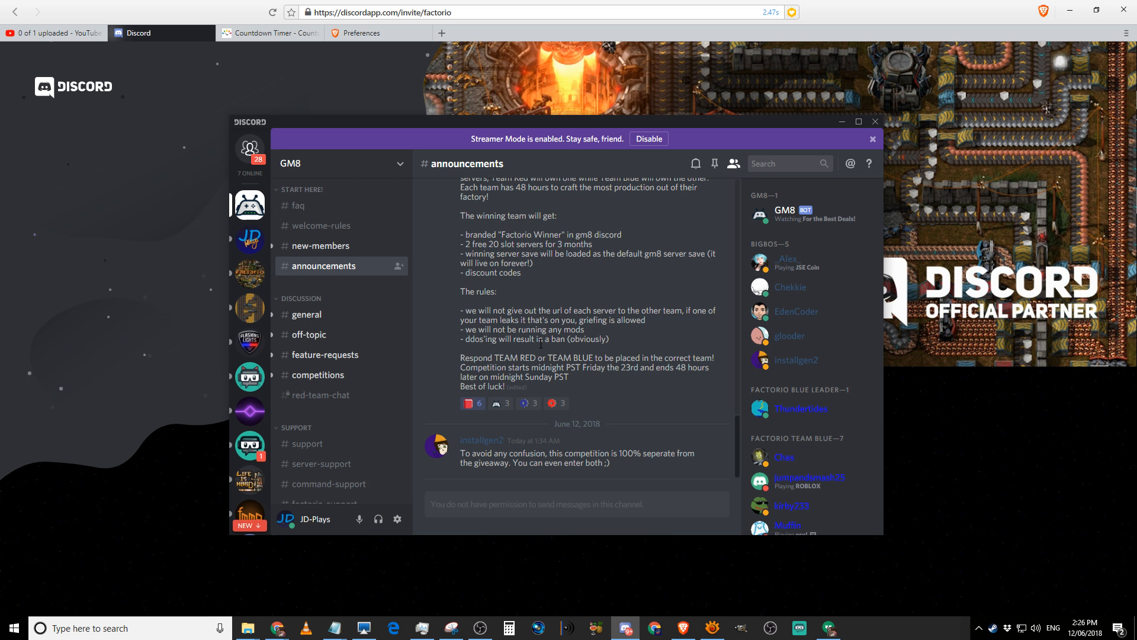
pyautogui.moveTo(405, 153)
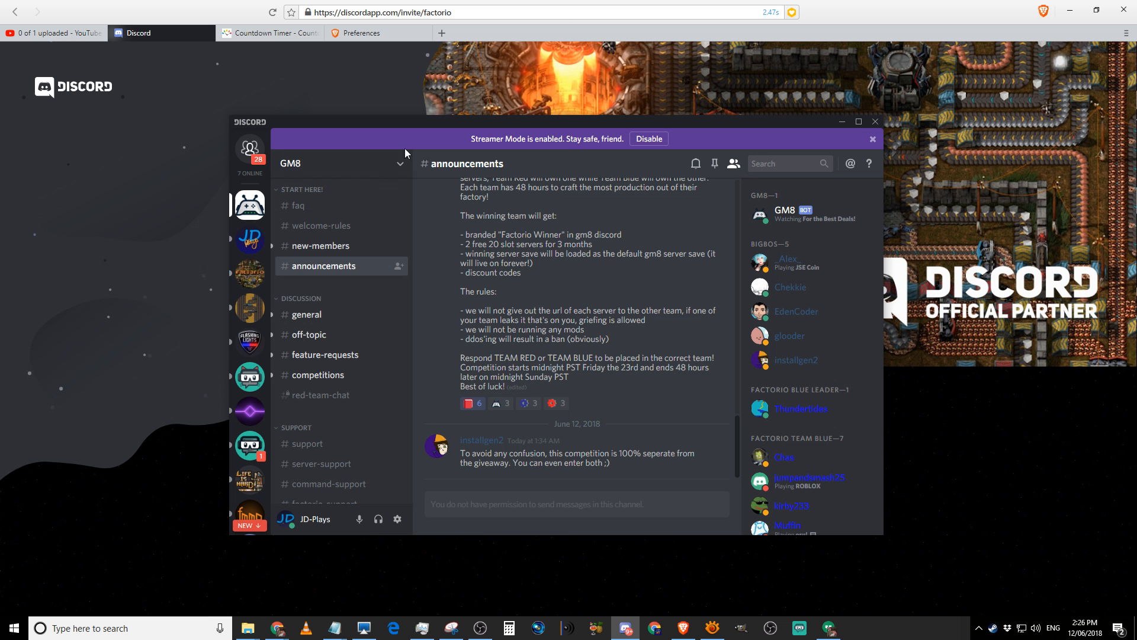
pyautogui.moveTo(607, 352)
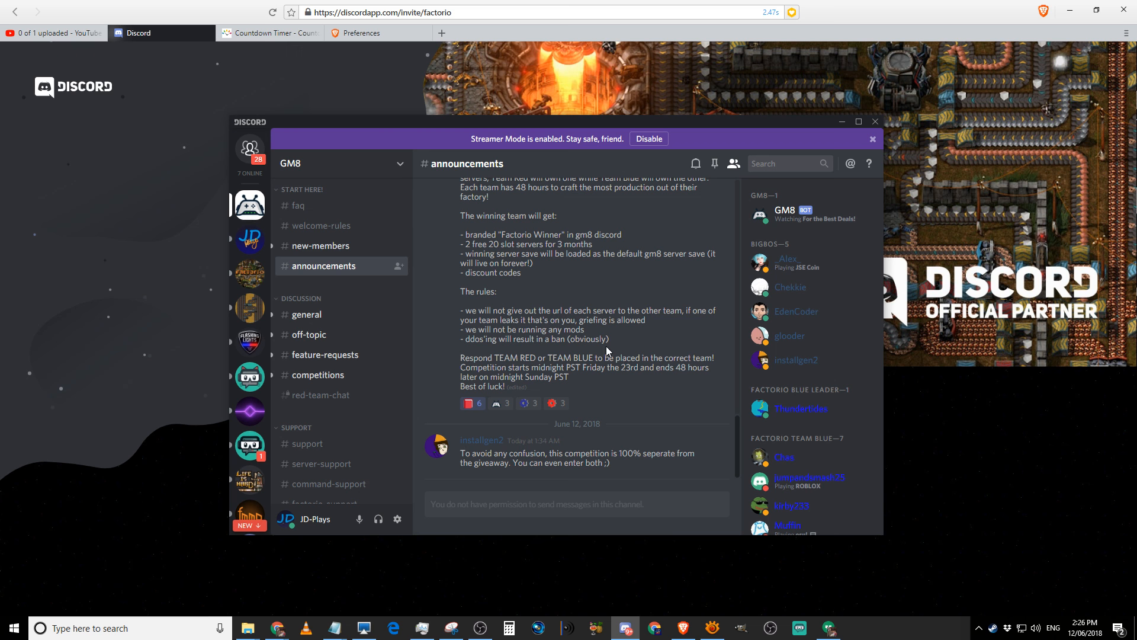
pyautogui.click(270, 32)
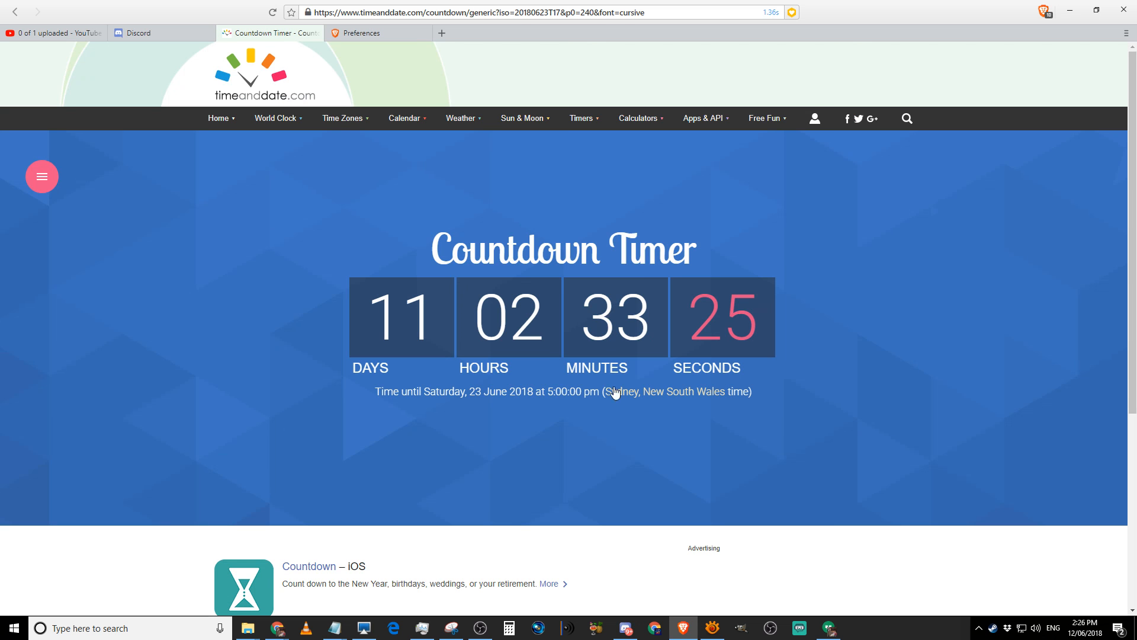
pyautogui.moveTo(626, 434)
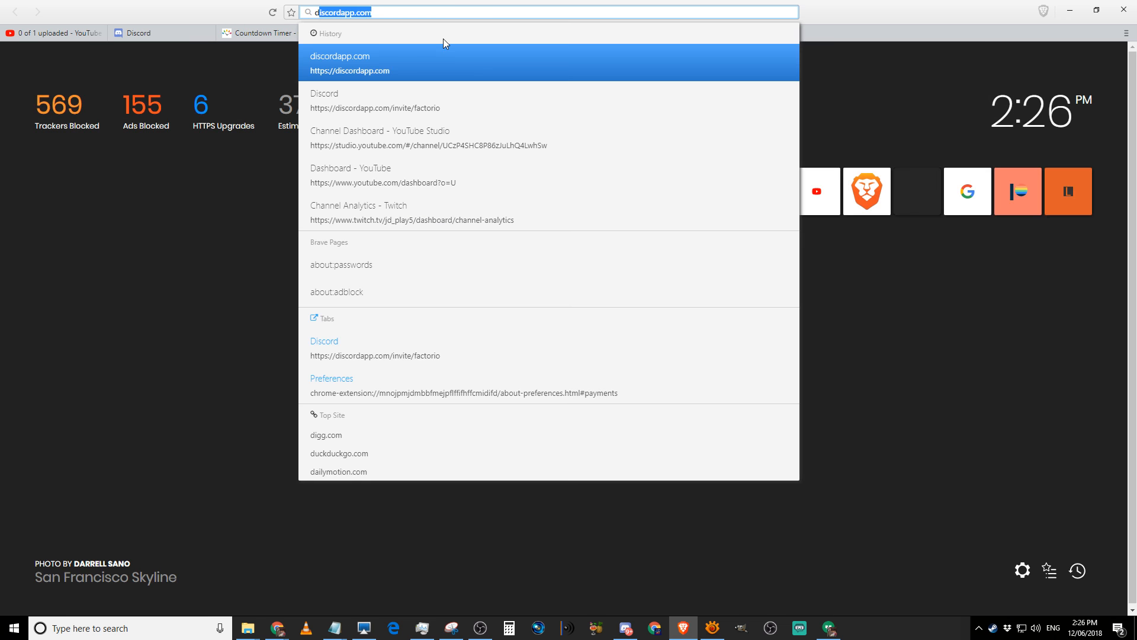
# Step: Load discord.me/jdplays in a new tab and bring the launched Discord app forward
pyautogui.write('discrod')
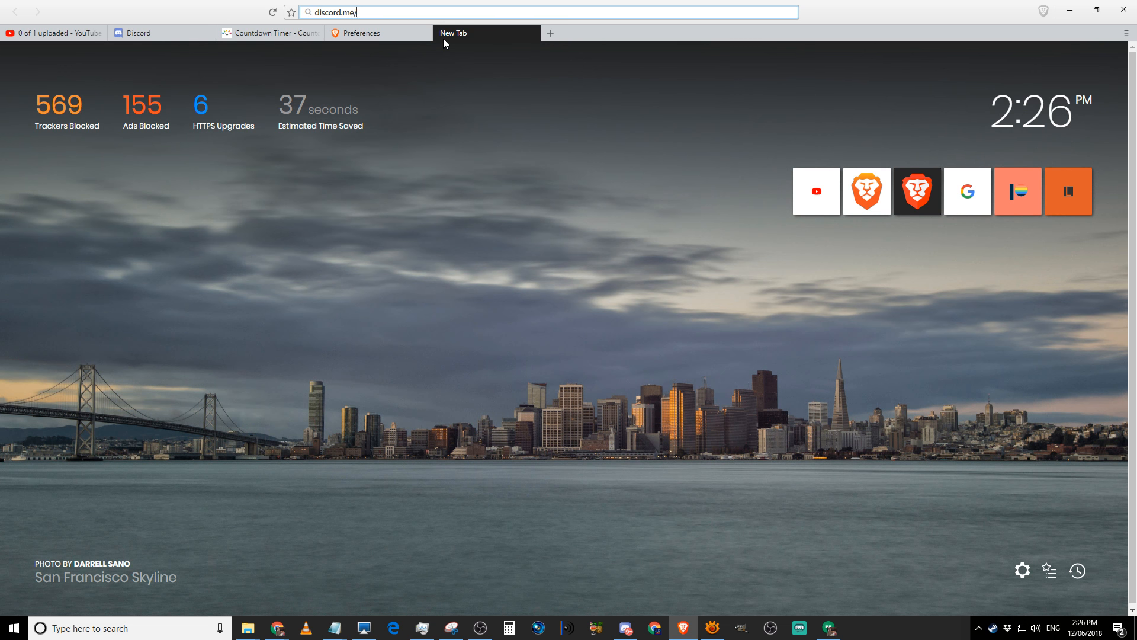
pyautogui.write('jdplays')
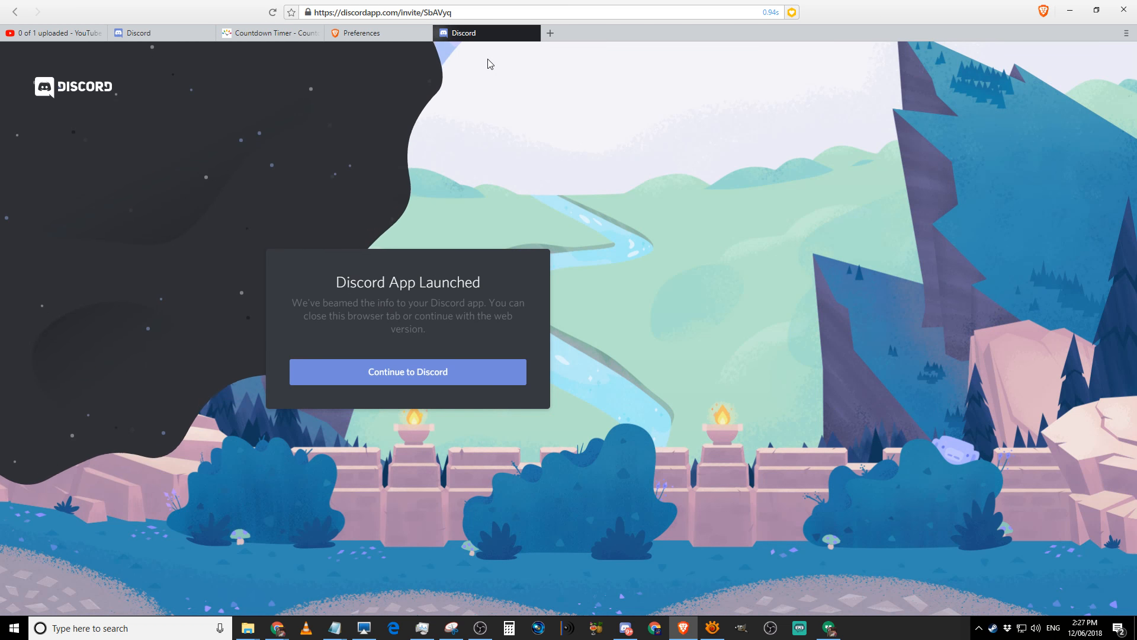
pyautogui.click(374, 32)
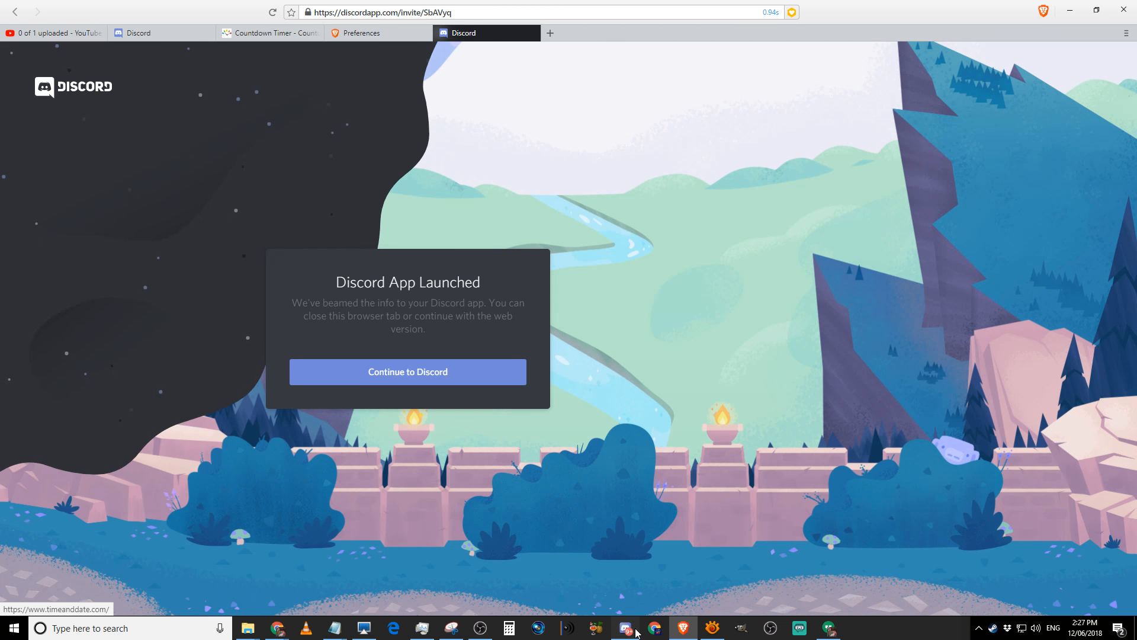
pyautogui.click(625, 628)
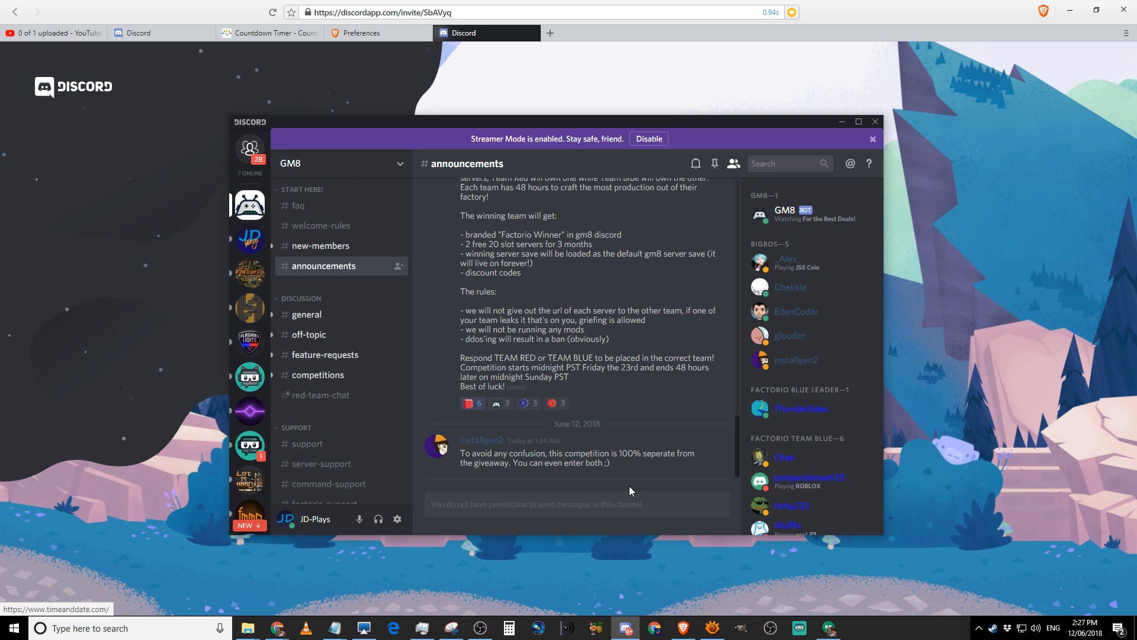
pyautogui.moveTo(613, 368)
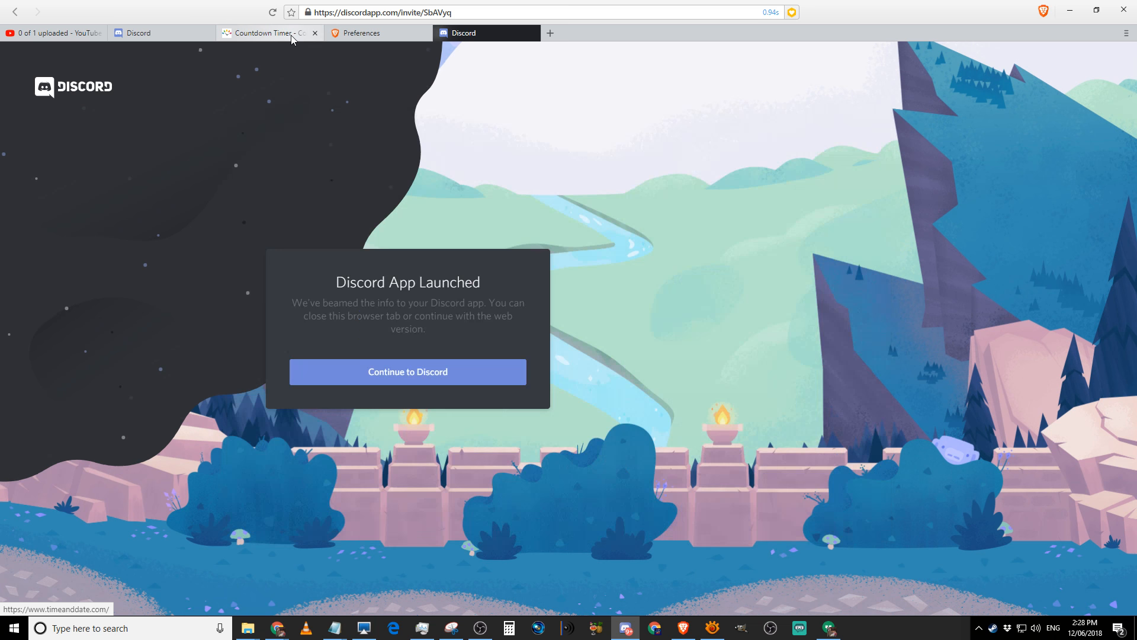
# Step: Check the ~11-day countdown to 23 June 2018 and add a blank tab
pyautogui.click(268, 32)
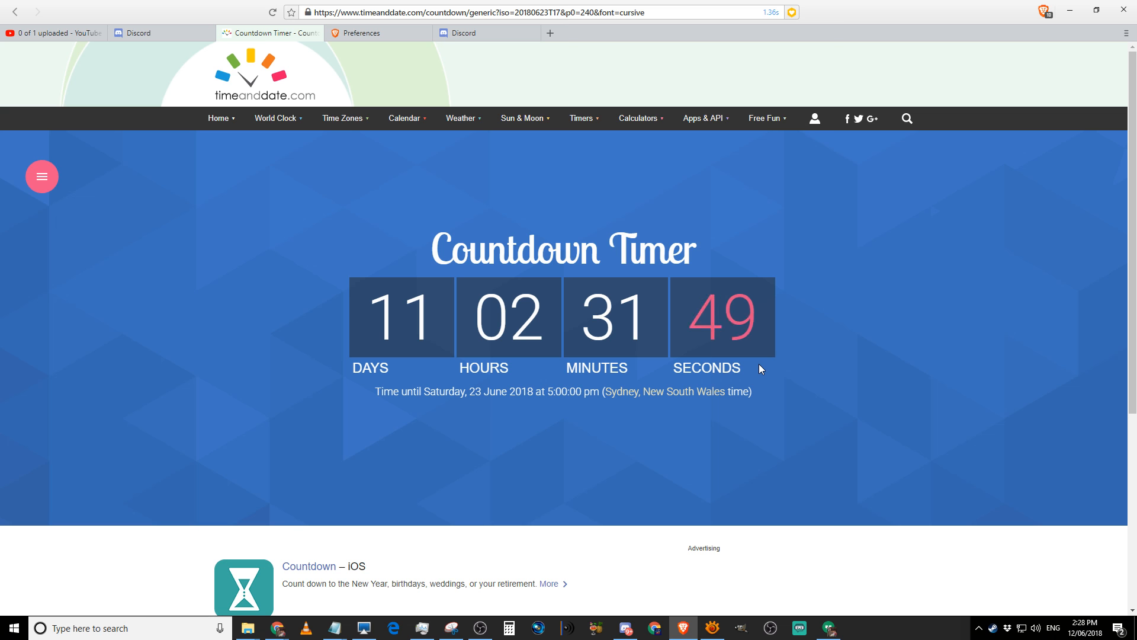
pyautogui.click(549, 32)
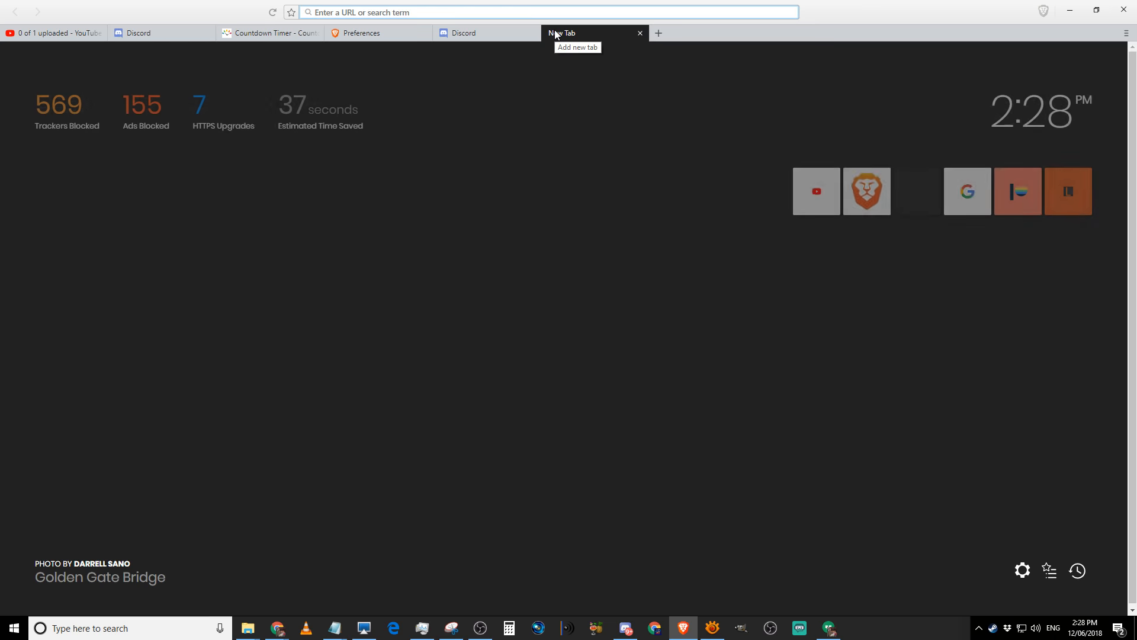
# Step: Go to the JD_Play5 Twitch channel using the twitch.tv/ history suggestion
pyautogui.write('twitch.tv/')
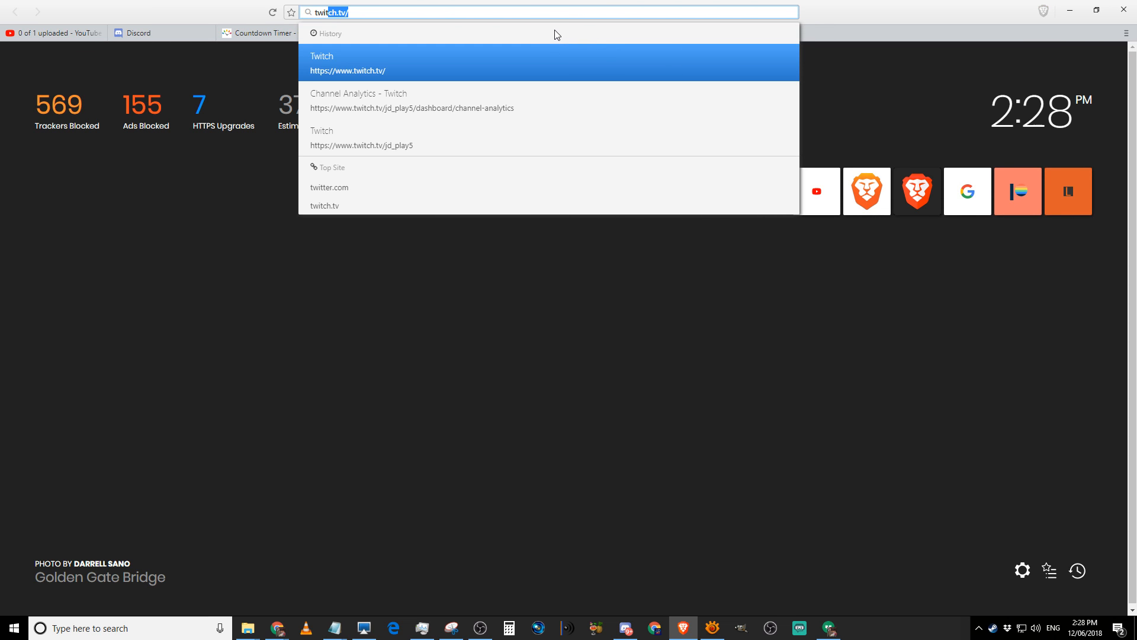
pyautogui.click(361, 138)
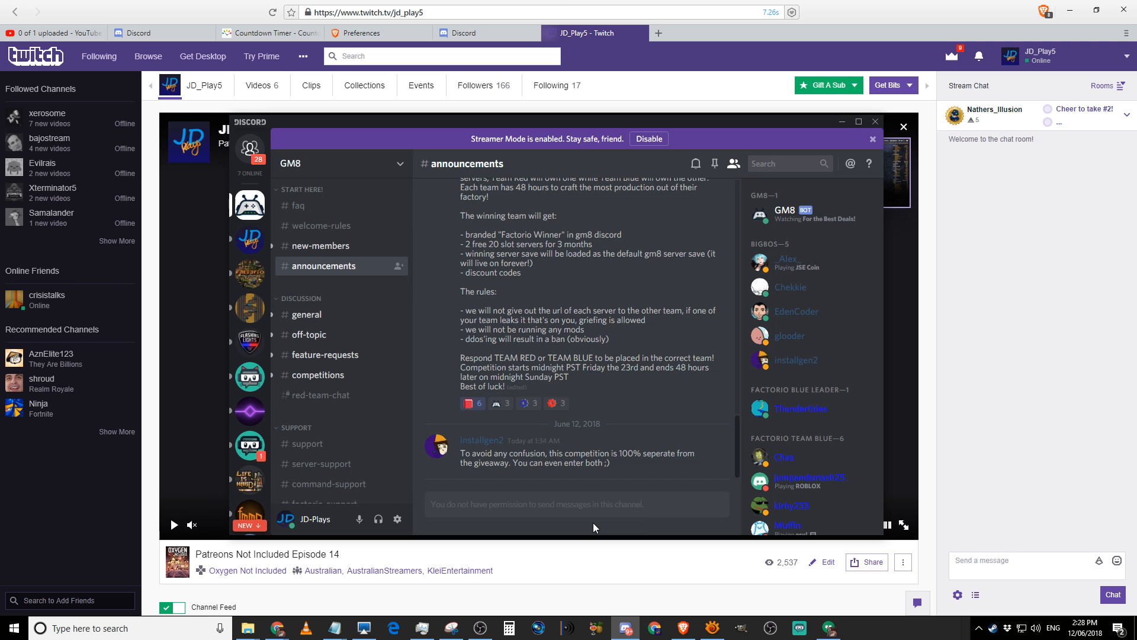
pyautogui.moveTo(595, 526)
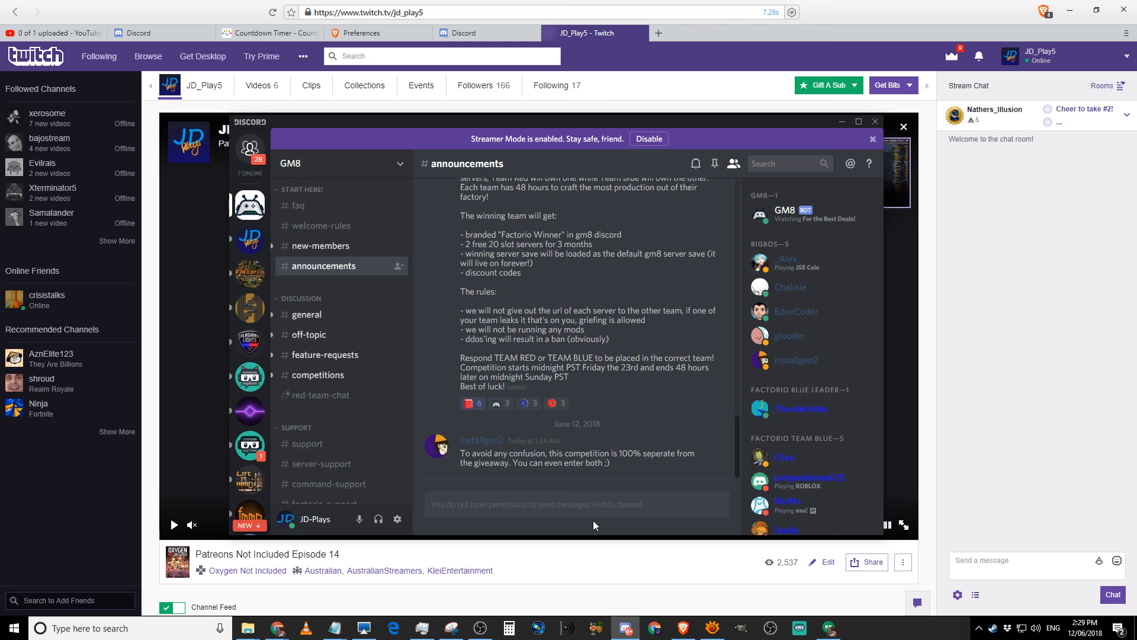
pyautogui.moveTo(662, 33)
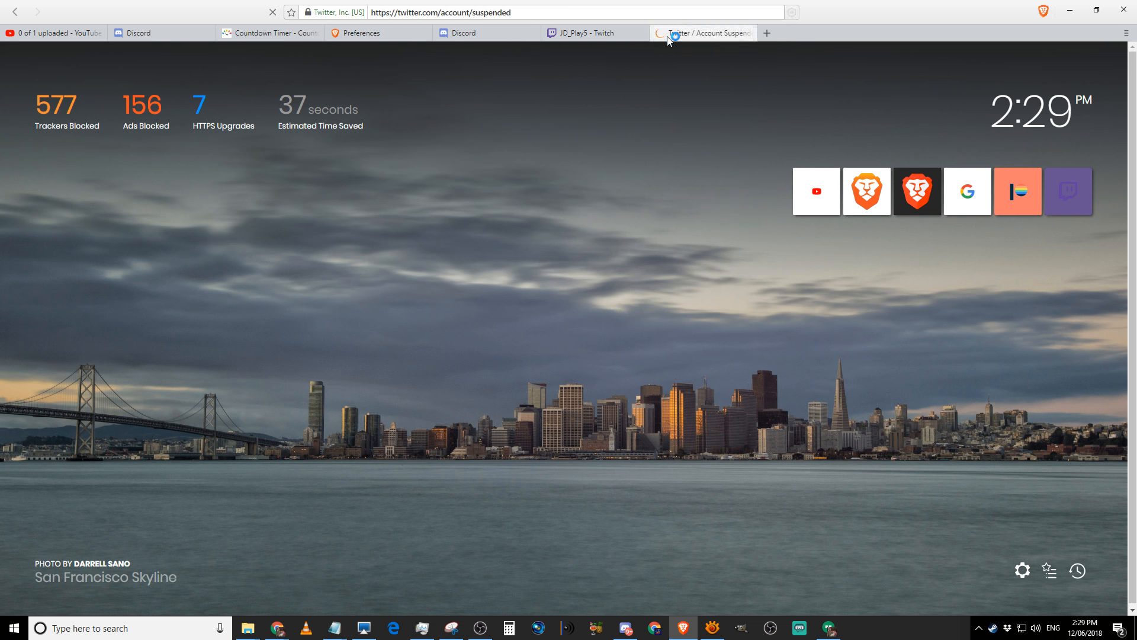
# Step: Glance between the Twitter and Twitch tabs, then search Twitter for 'jd pla'
pyautogui.click(702, 33)
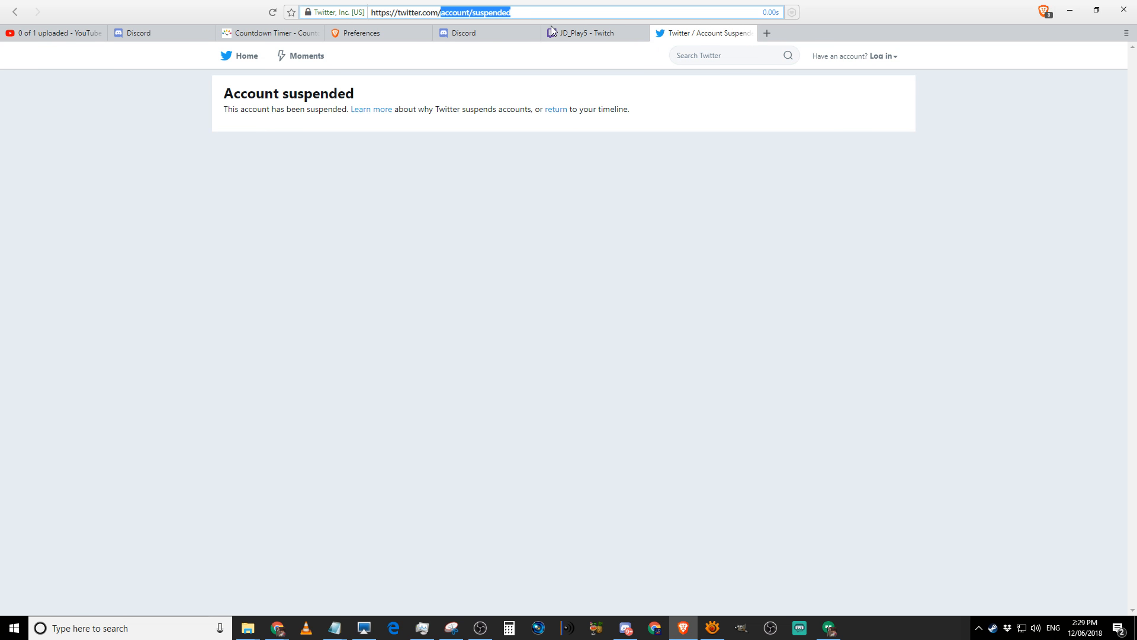
pyautogui.click(588, 33)
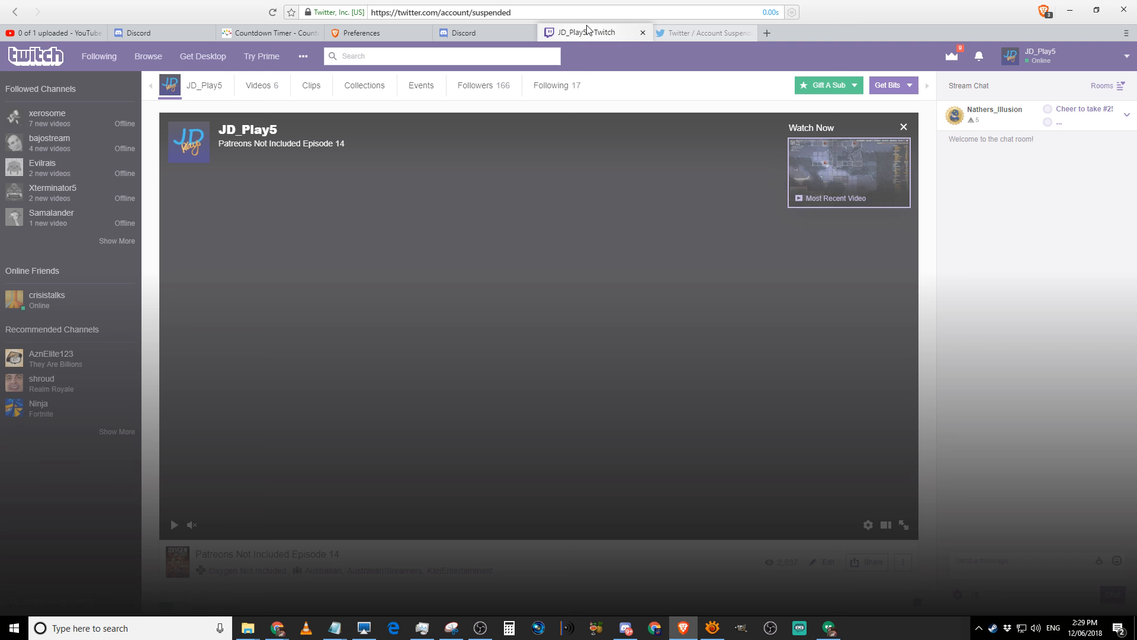
pyautogui.click(702, 33)
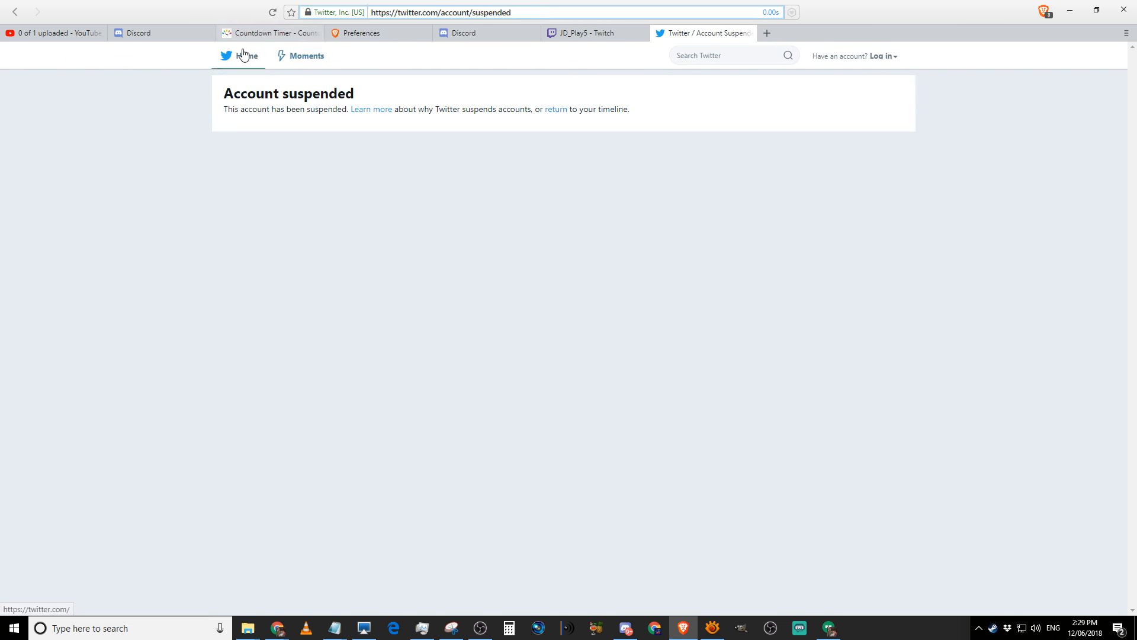
pyautogui.click(225, 55)
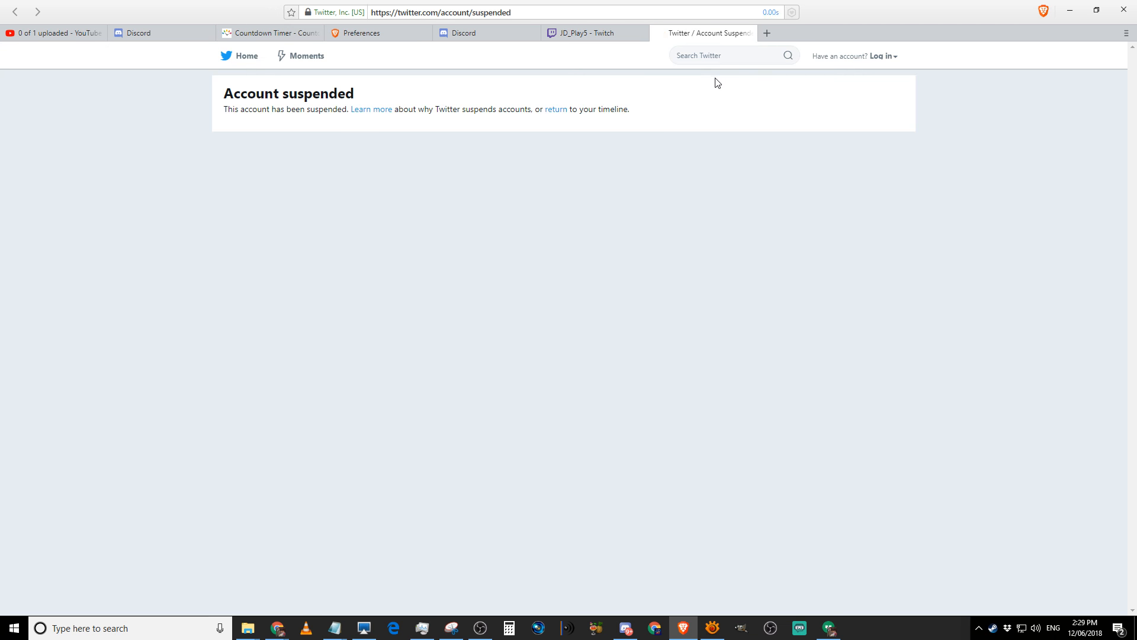
pyautogui.write('jd pla')
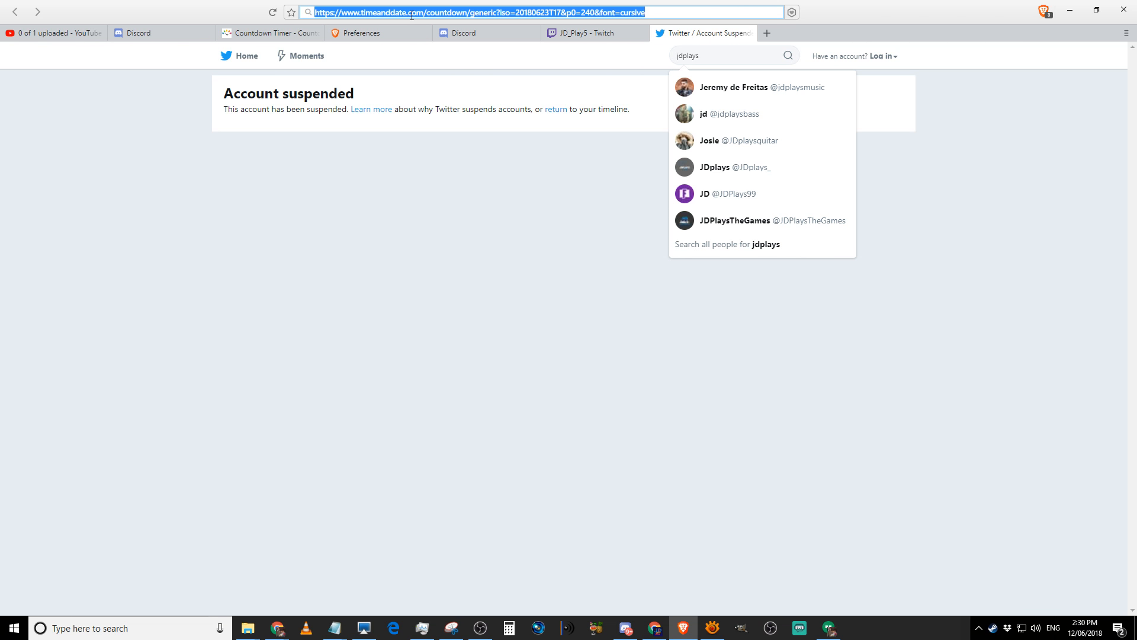
# Step: Load twitter.com/jd_play5 and bring the Discord app back to the front
pyautogui.write('twitth')
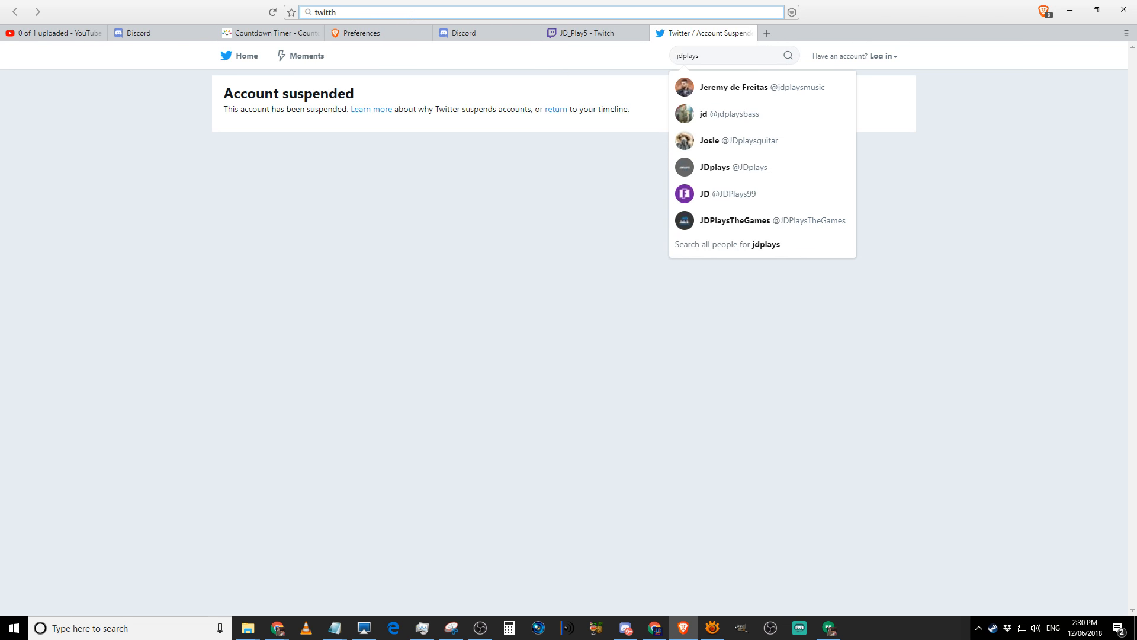
pyautogui.write('twitter.com')
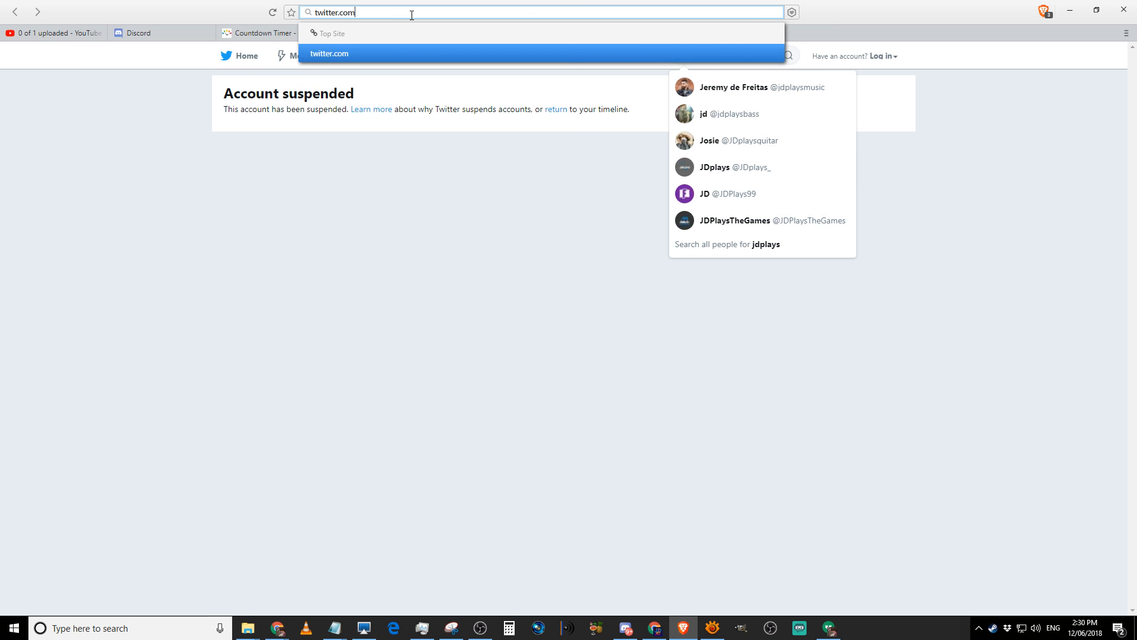
pyautogui.write('/jd_p[ay')
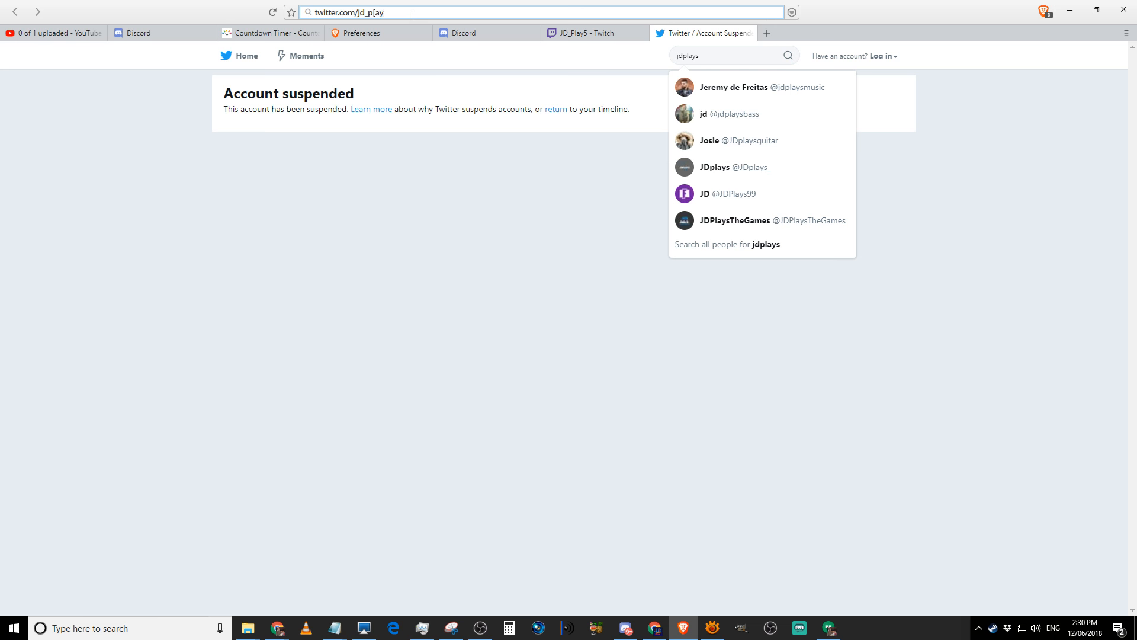
pyautogui.write('jd_play5')
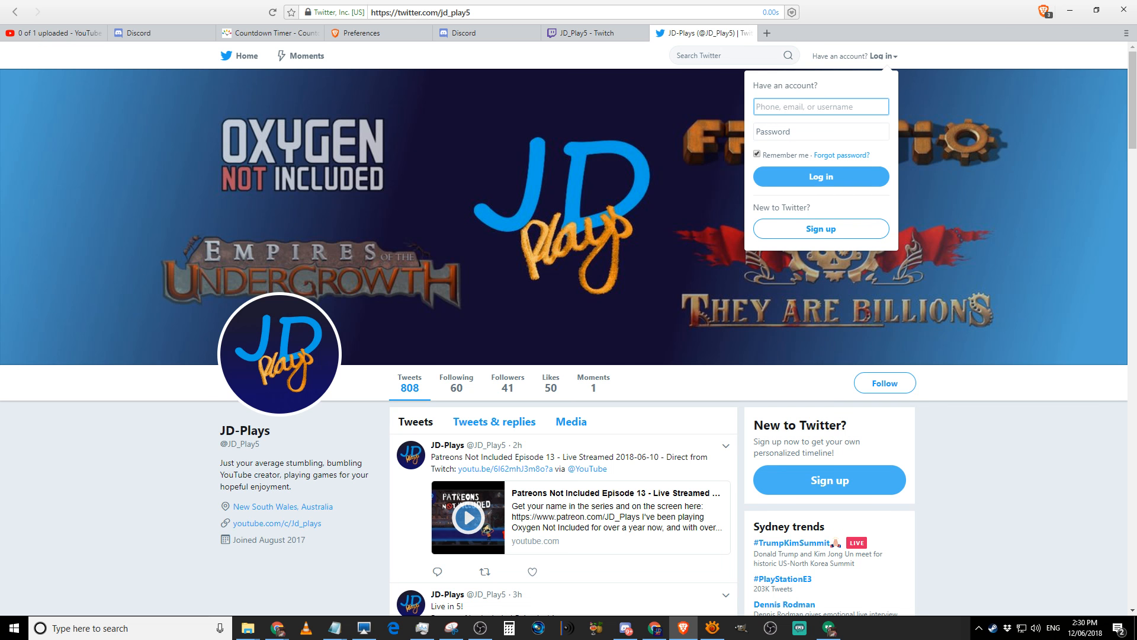
pyautogui.moveTo(839, 52)
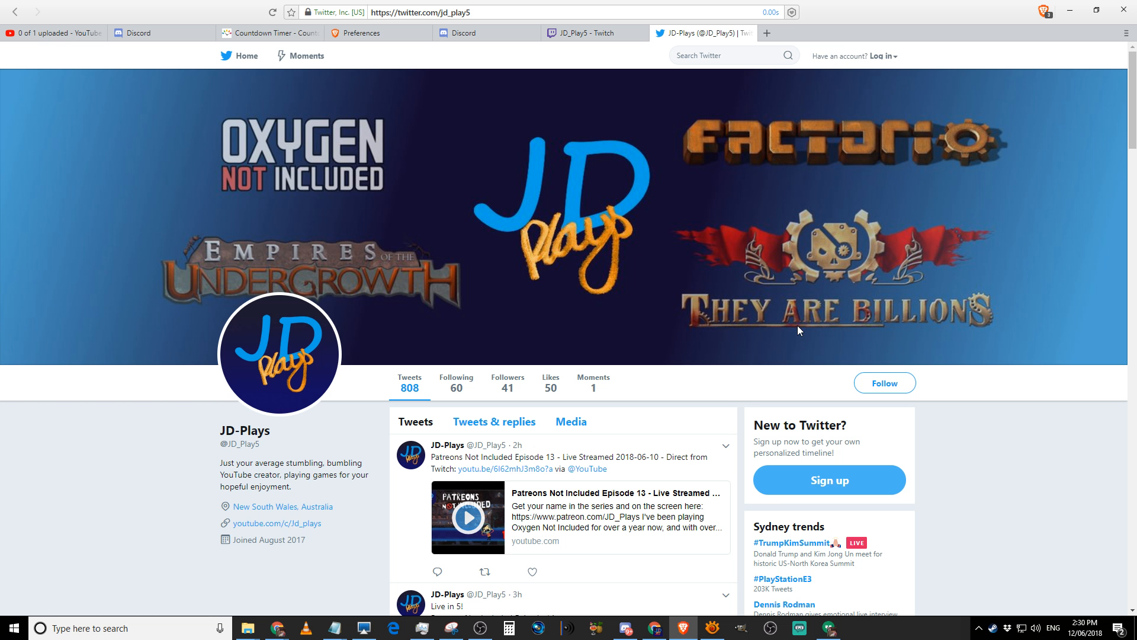
pyautogui.click(625, 628)
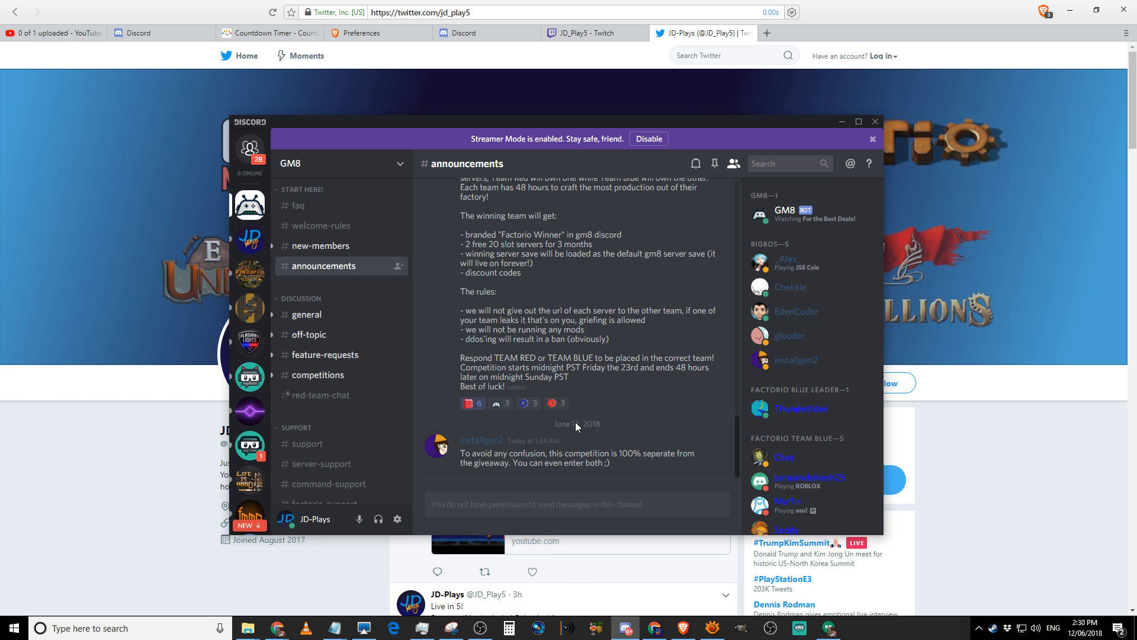